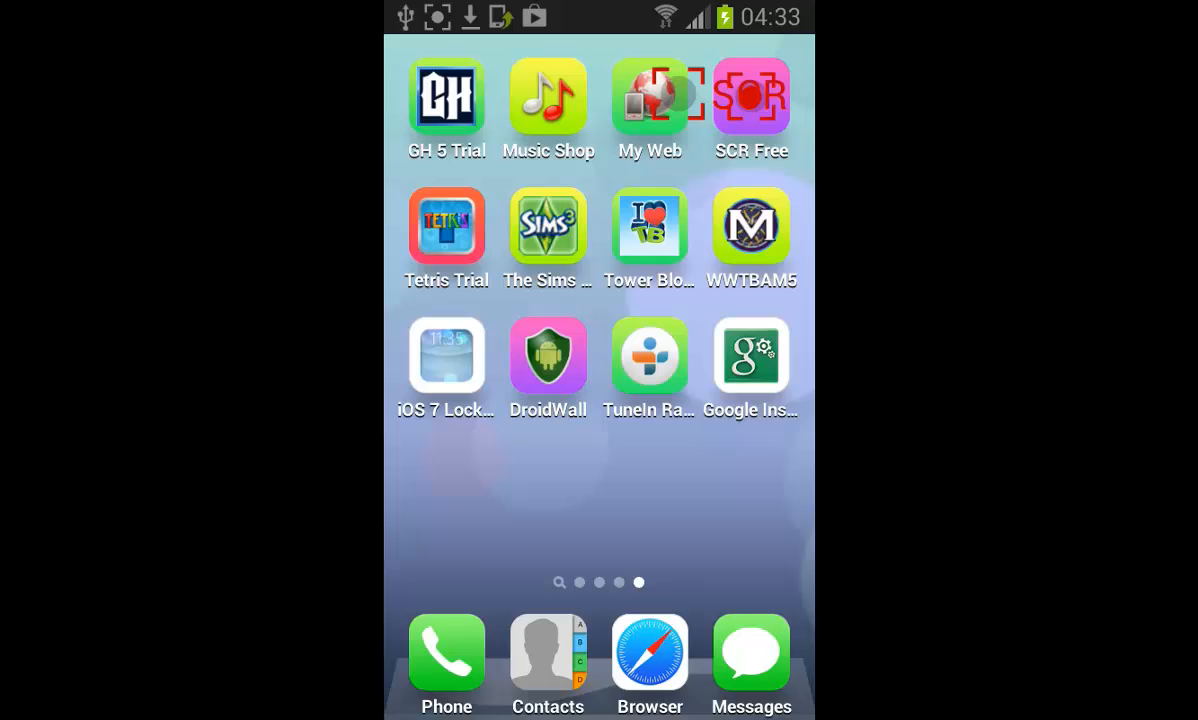
- Swipe through the home screen pages to the third one and tap Framaroot
scroll("left", 3)
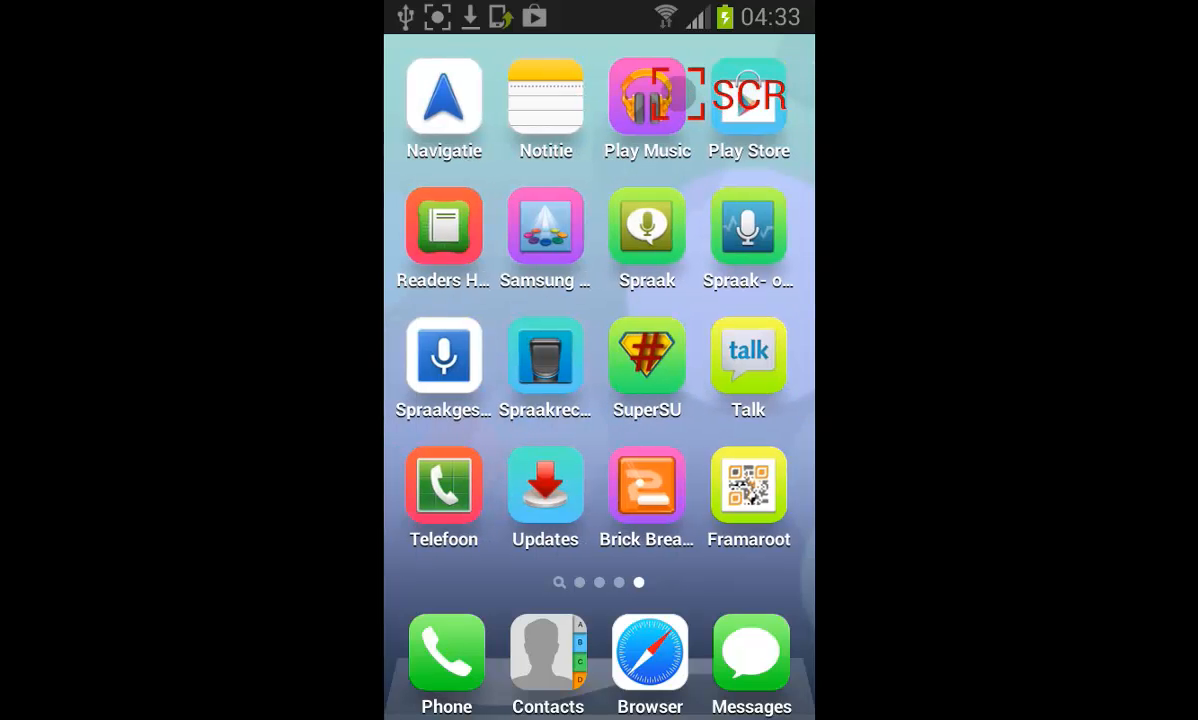
scroll("left", 3)
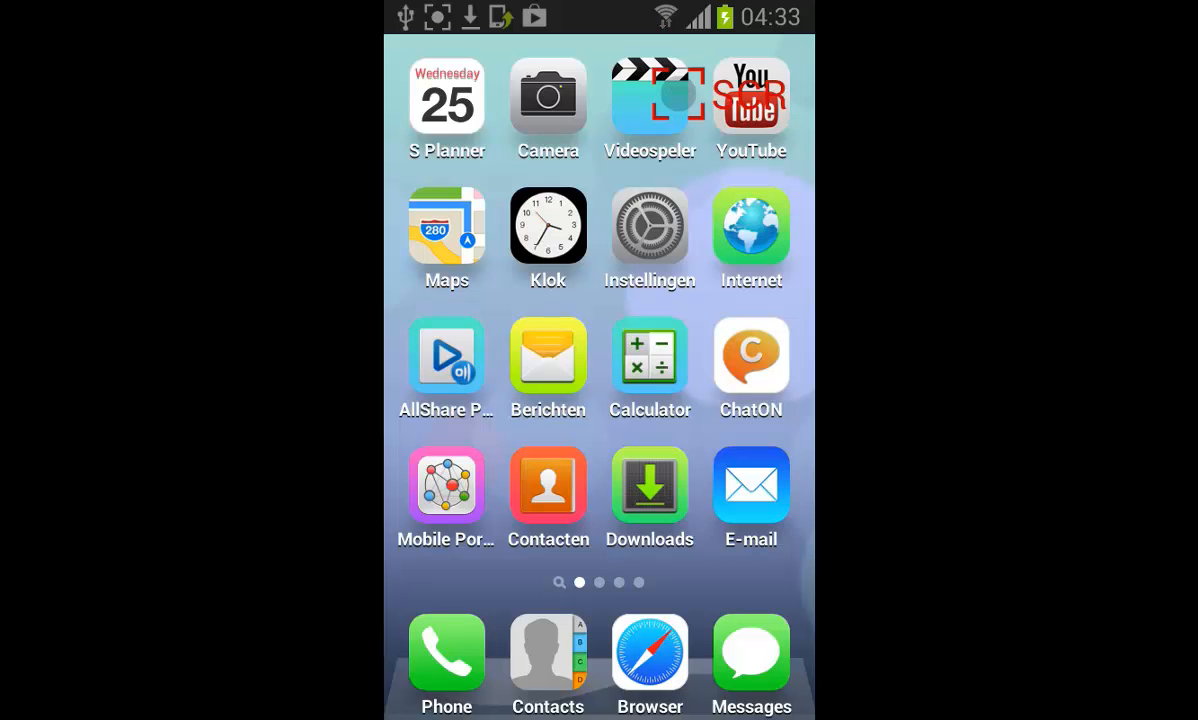
scroll("left", 3)
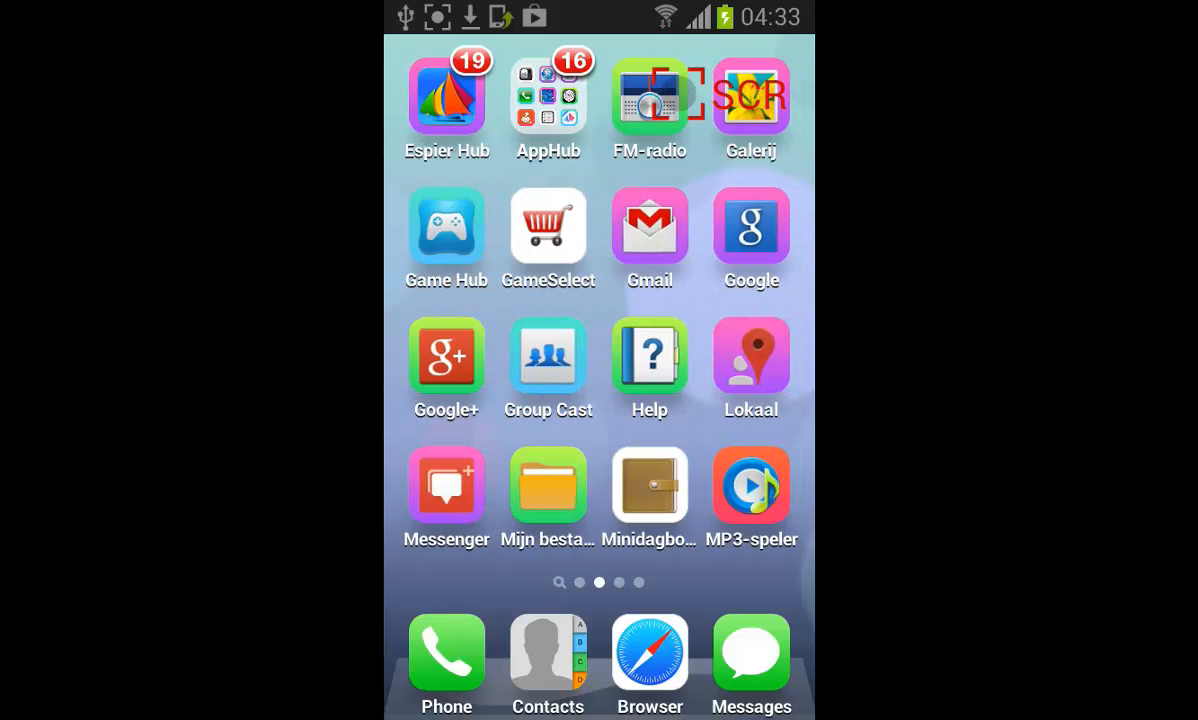
scroll("left", 3)
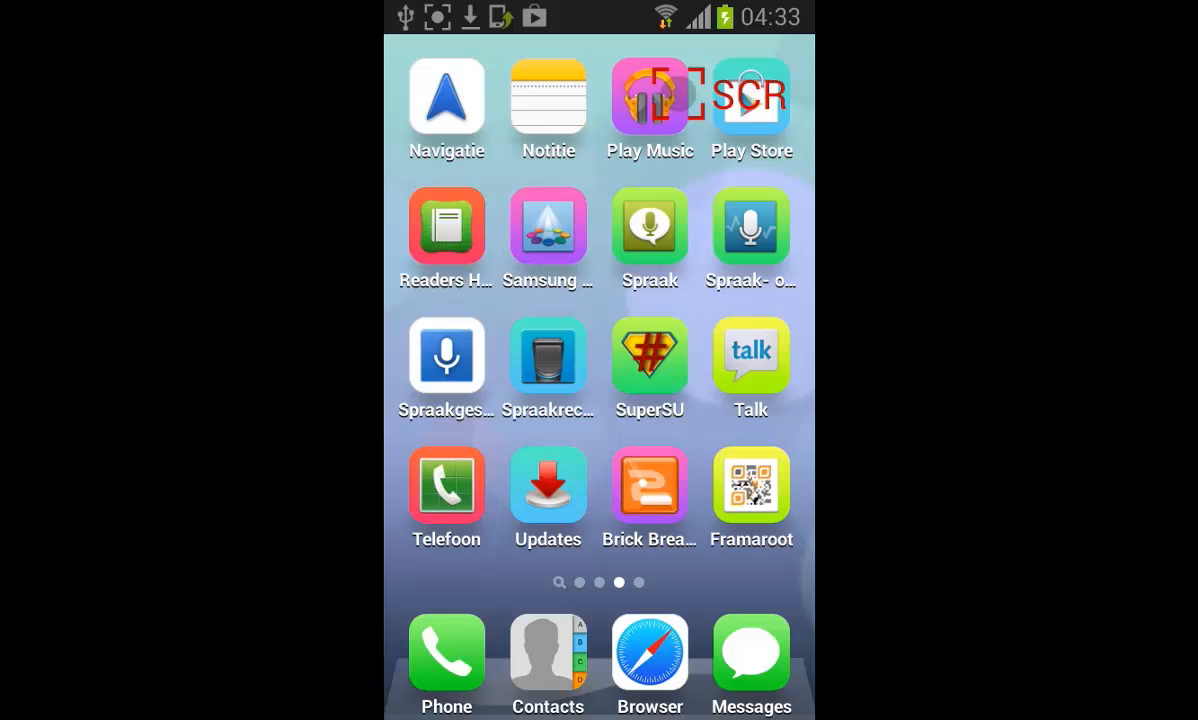
left_click(751, 487)
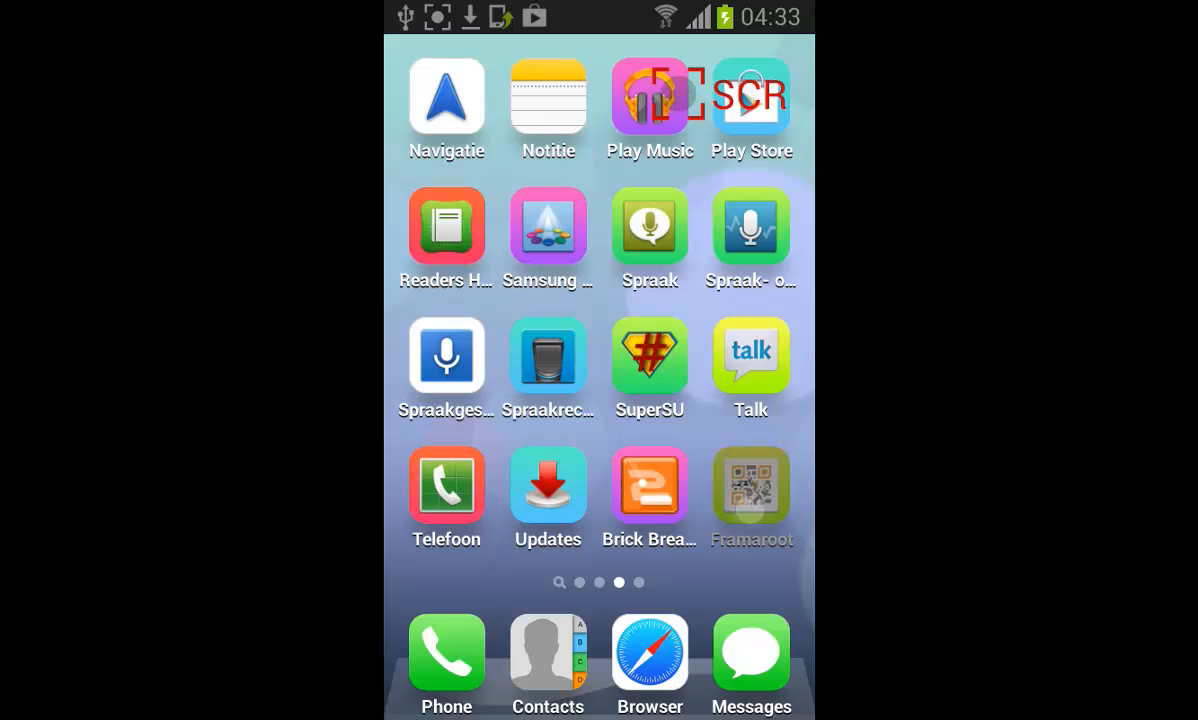
left_click(751, 485)
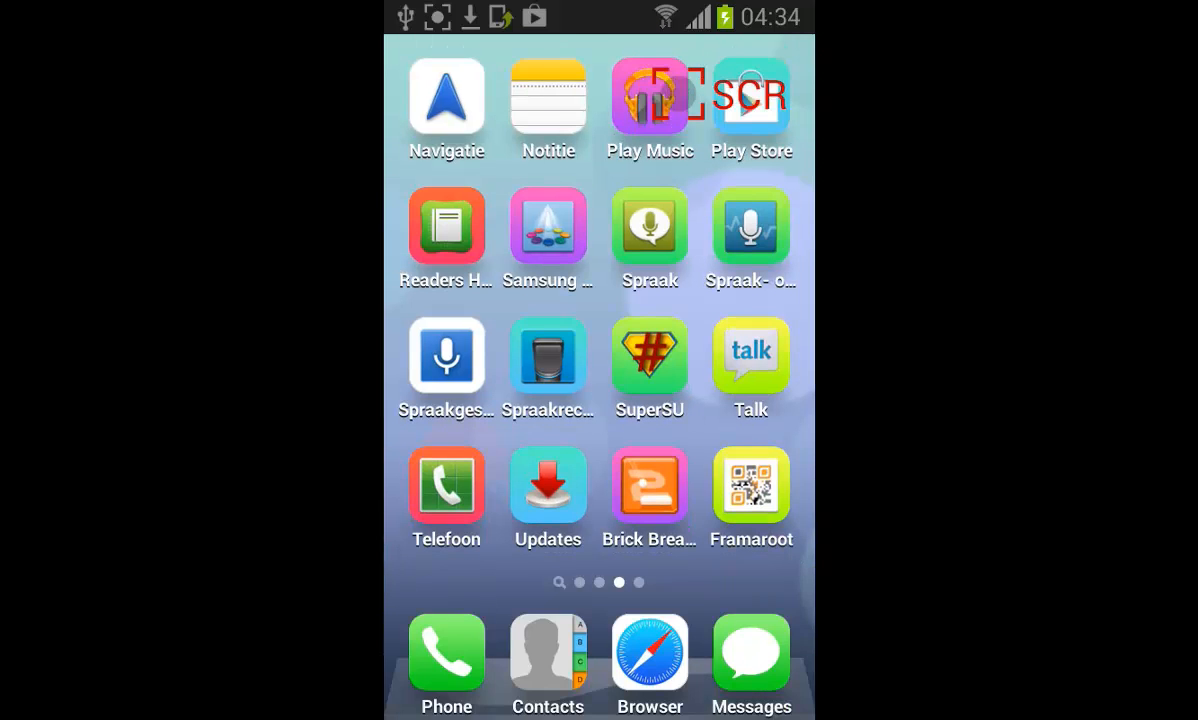
- Open and close Framaroot's after-root action dropdown, then swipe home to S Planner's page
left_click(750, 485)
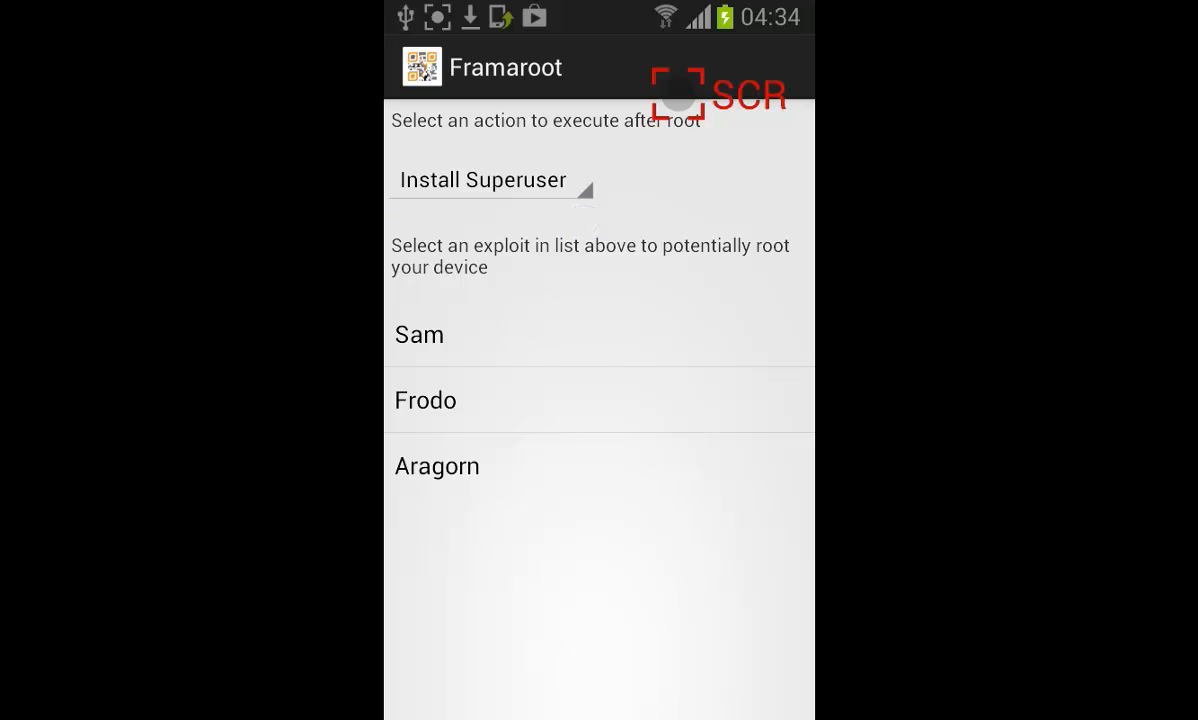
left_click(490, 180)
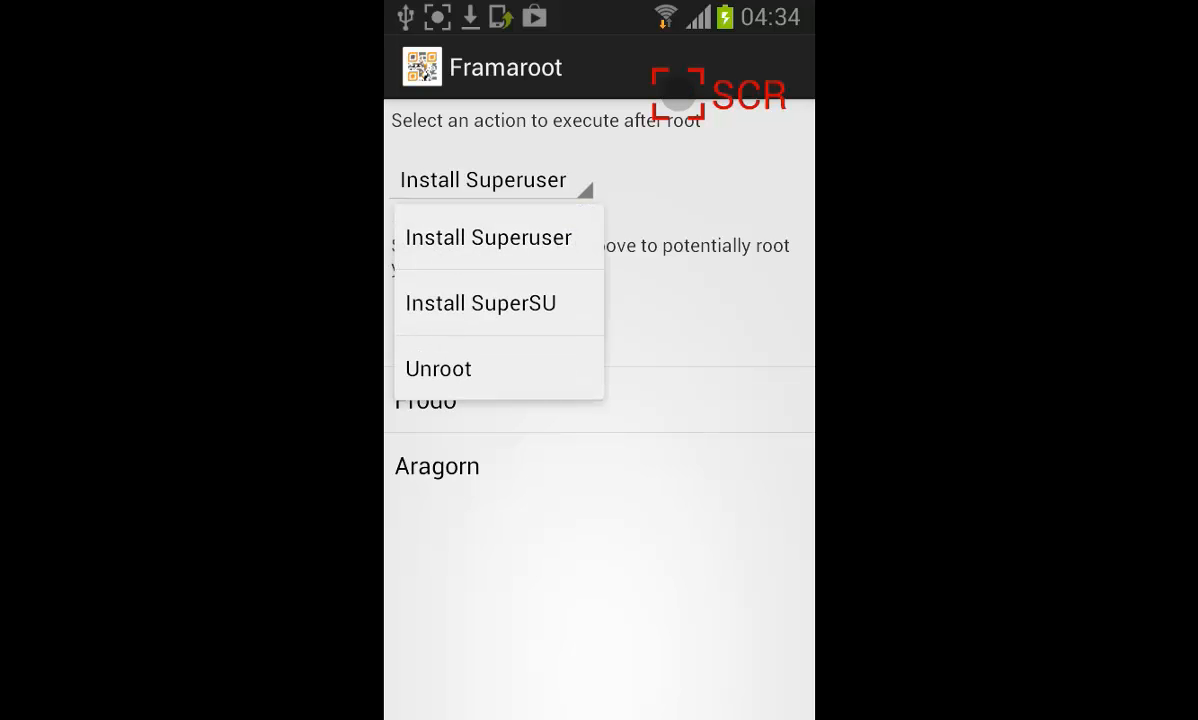
left_click(488, 237)
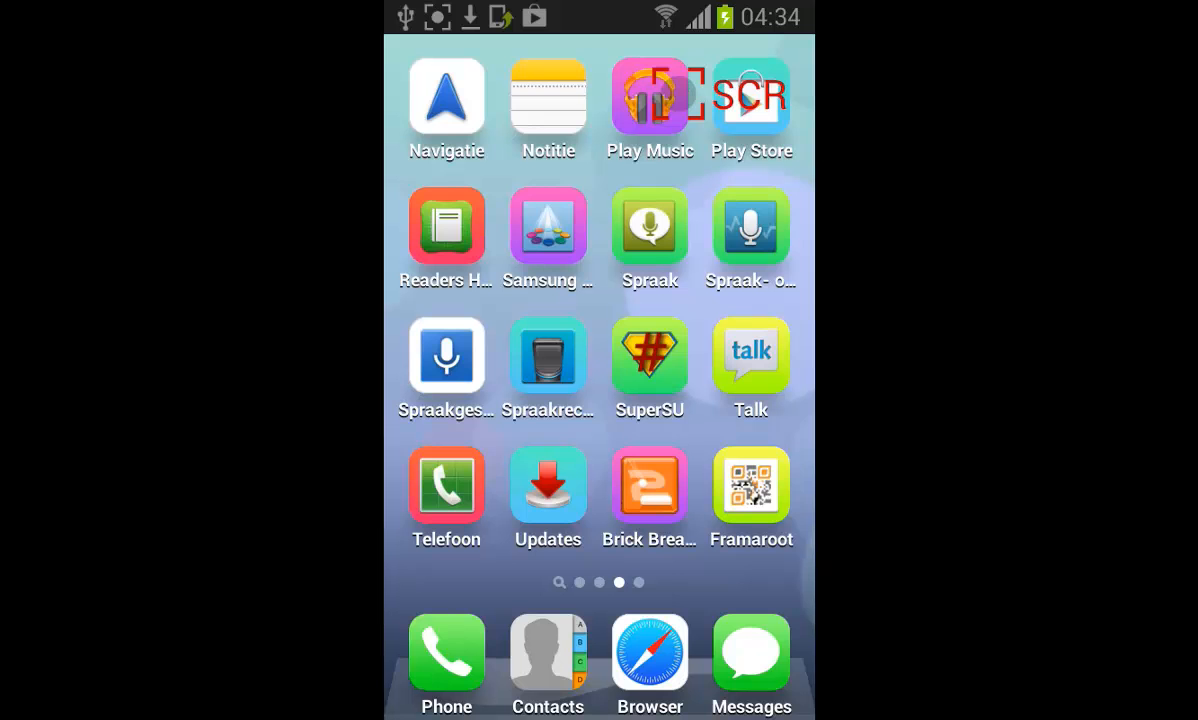
scroll("left", 3)
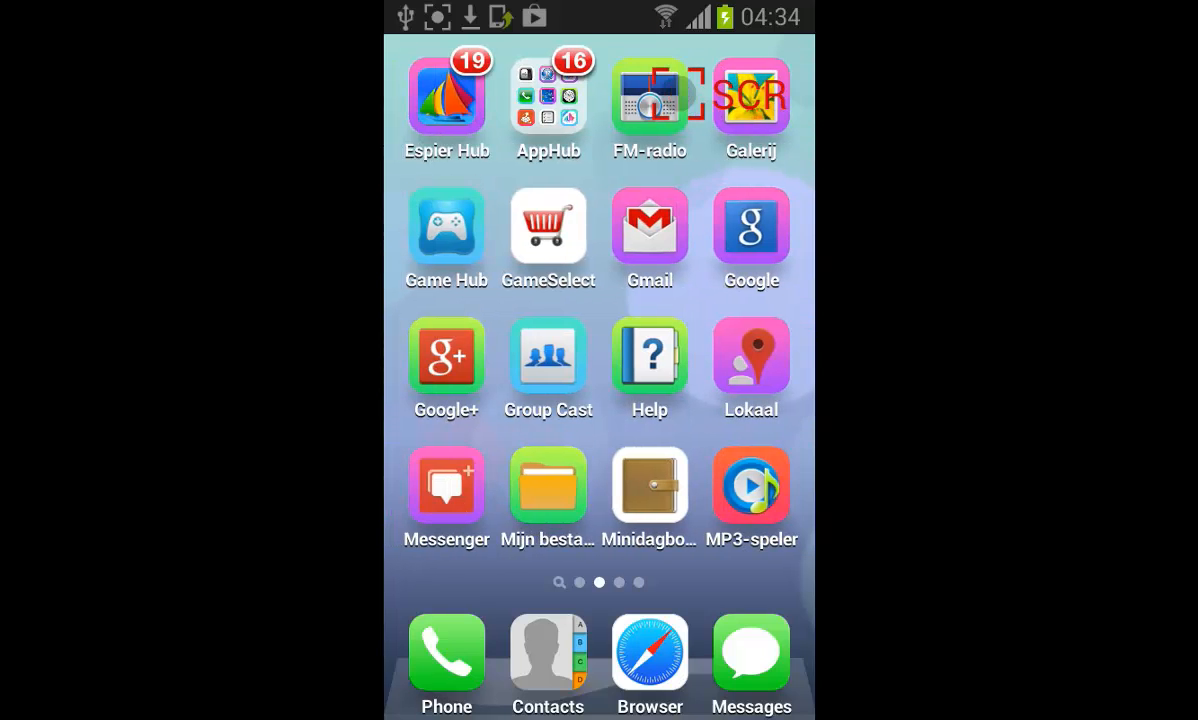
scroll("right", 3)
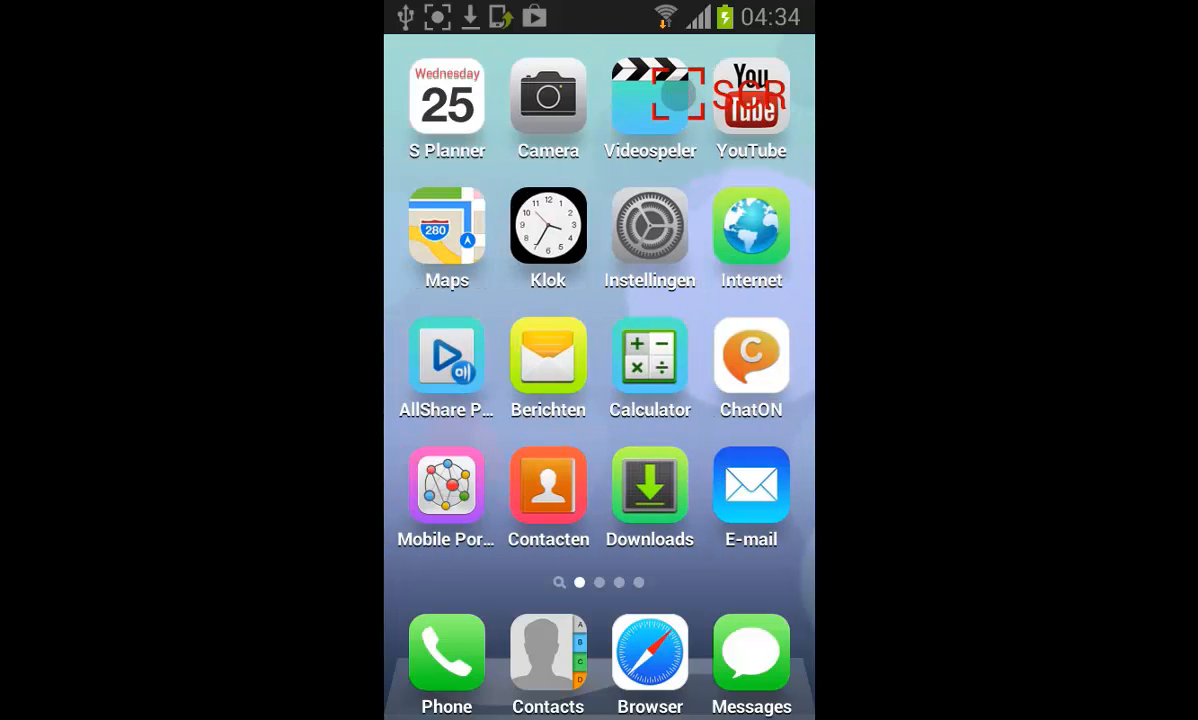
left_click(649, 225)
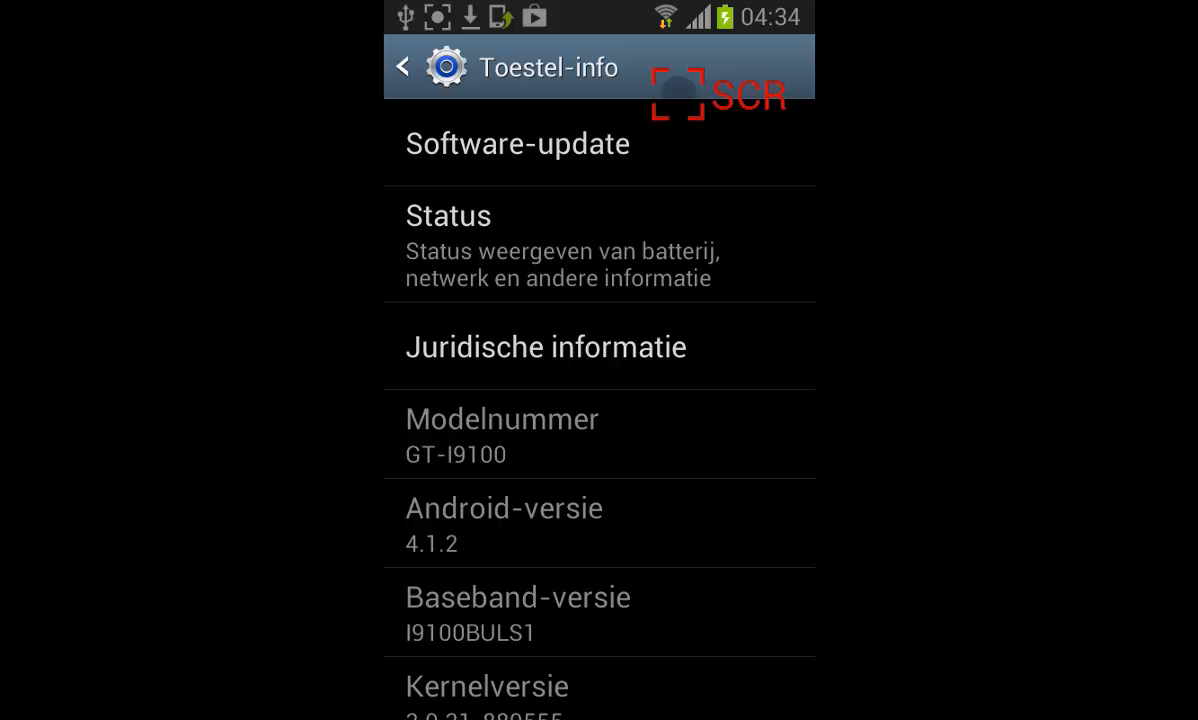
scroll("down", 3)
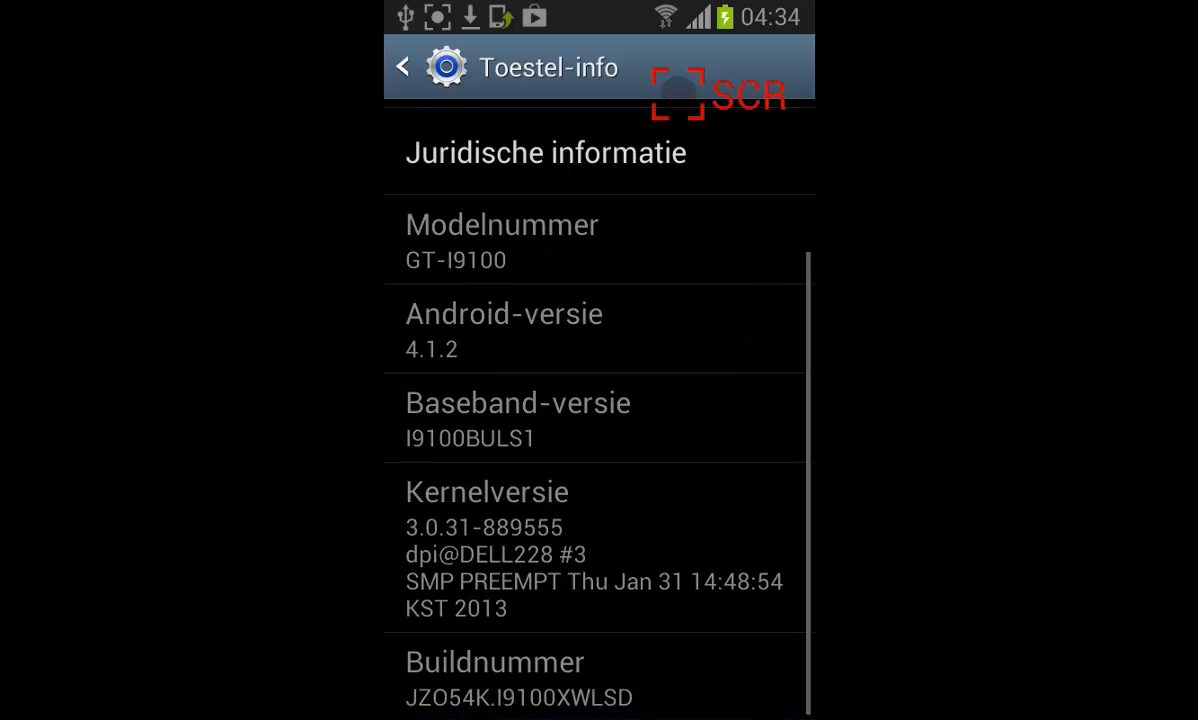
scroll("down", 3)
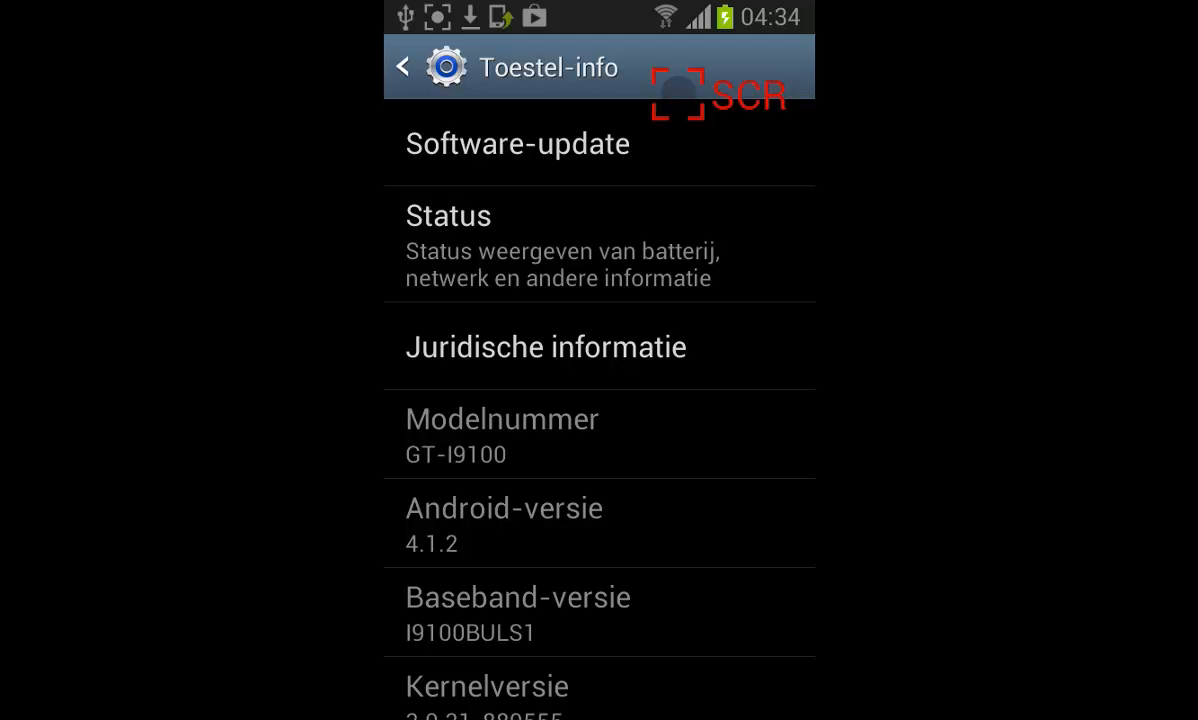
left_click(517, 143)
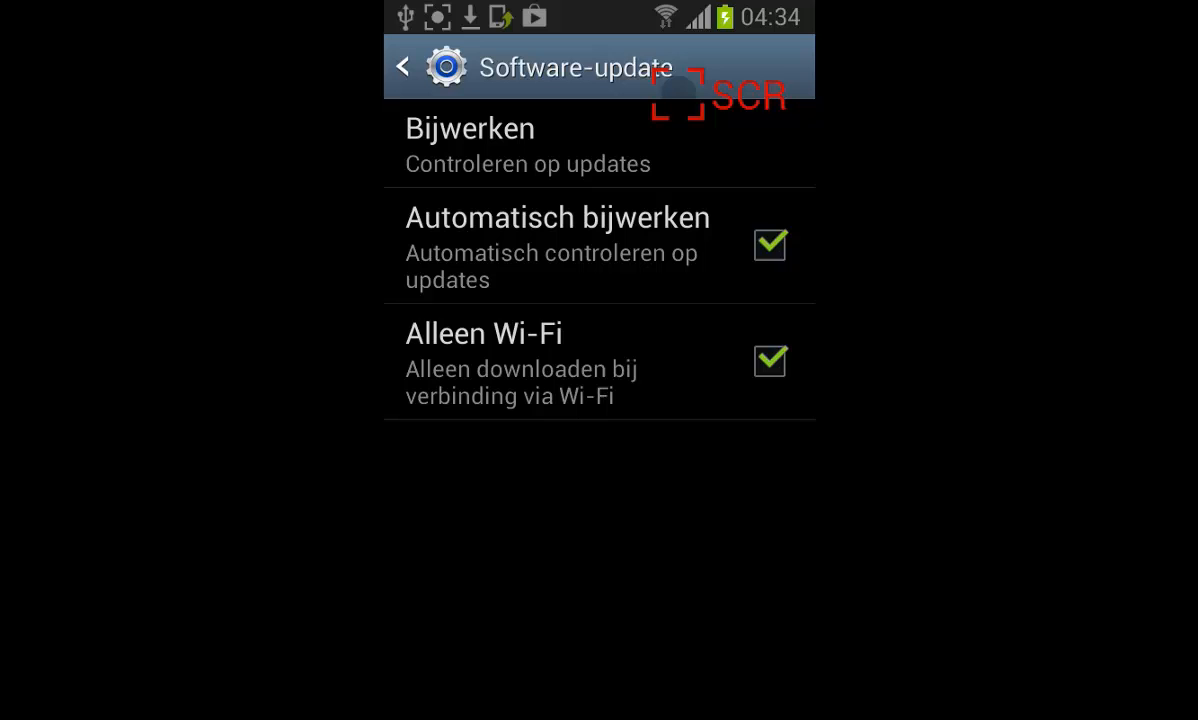
left_click(399, 67)
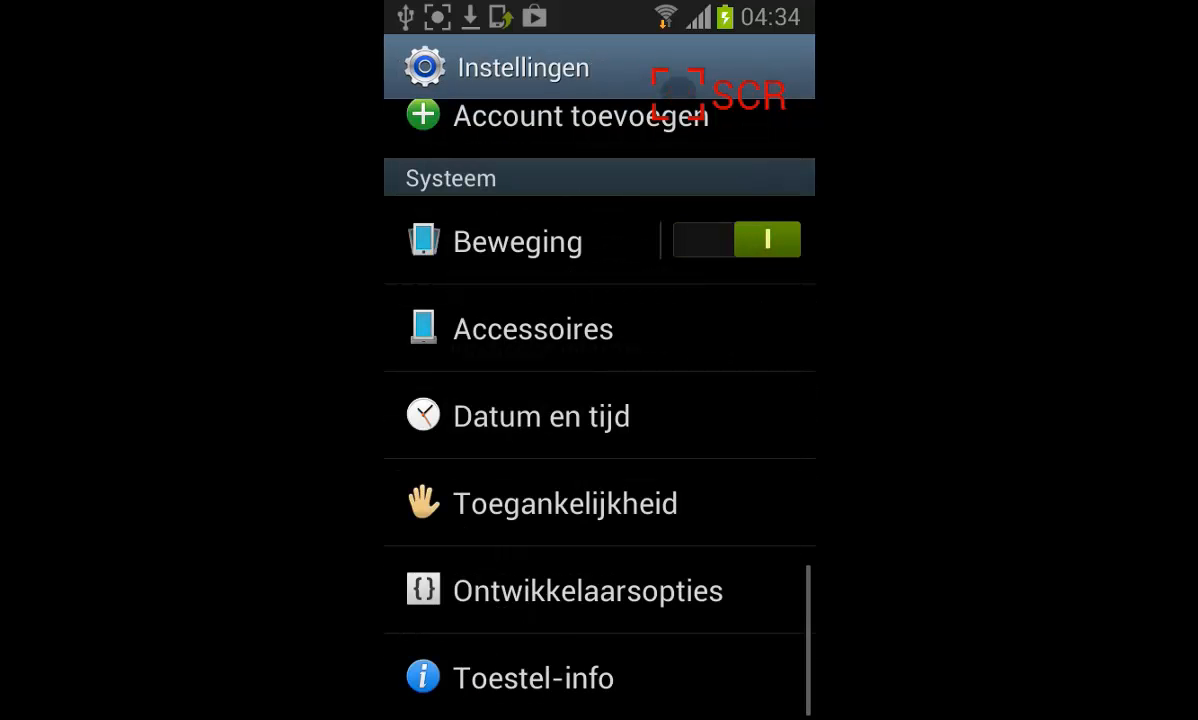
scroll("down", 3)
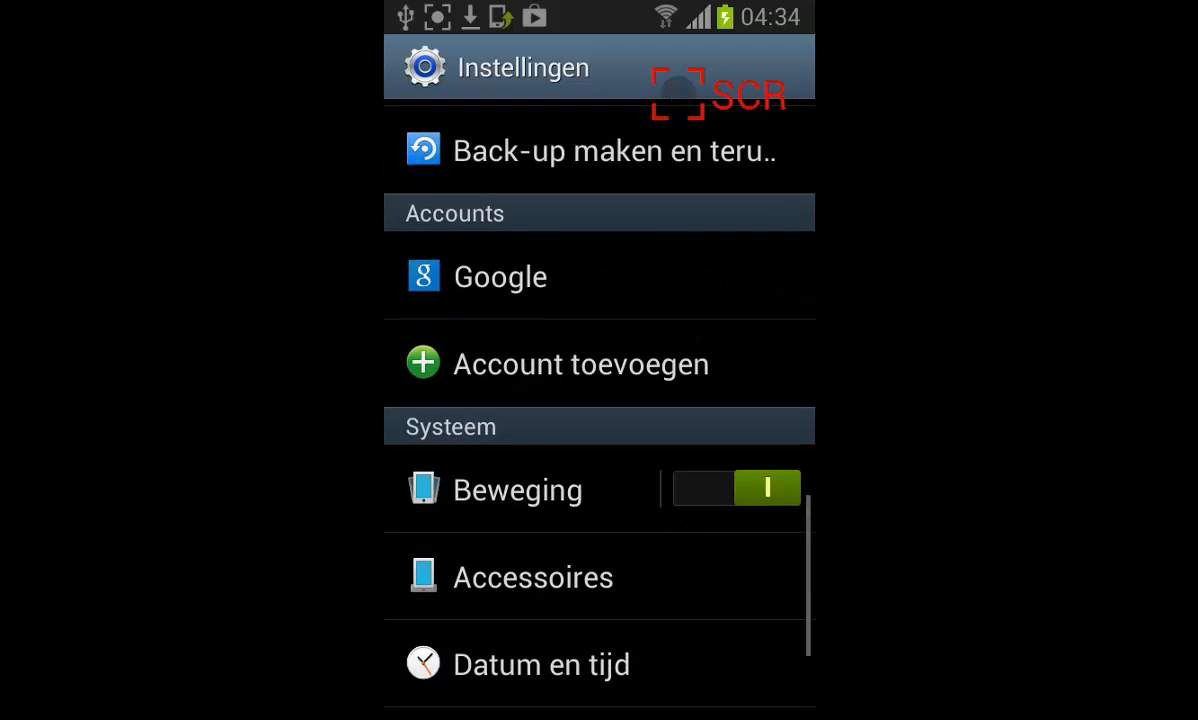
scroll("down", 3)
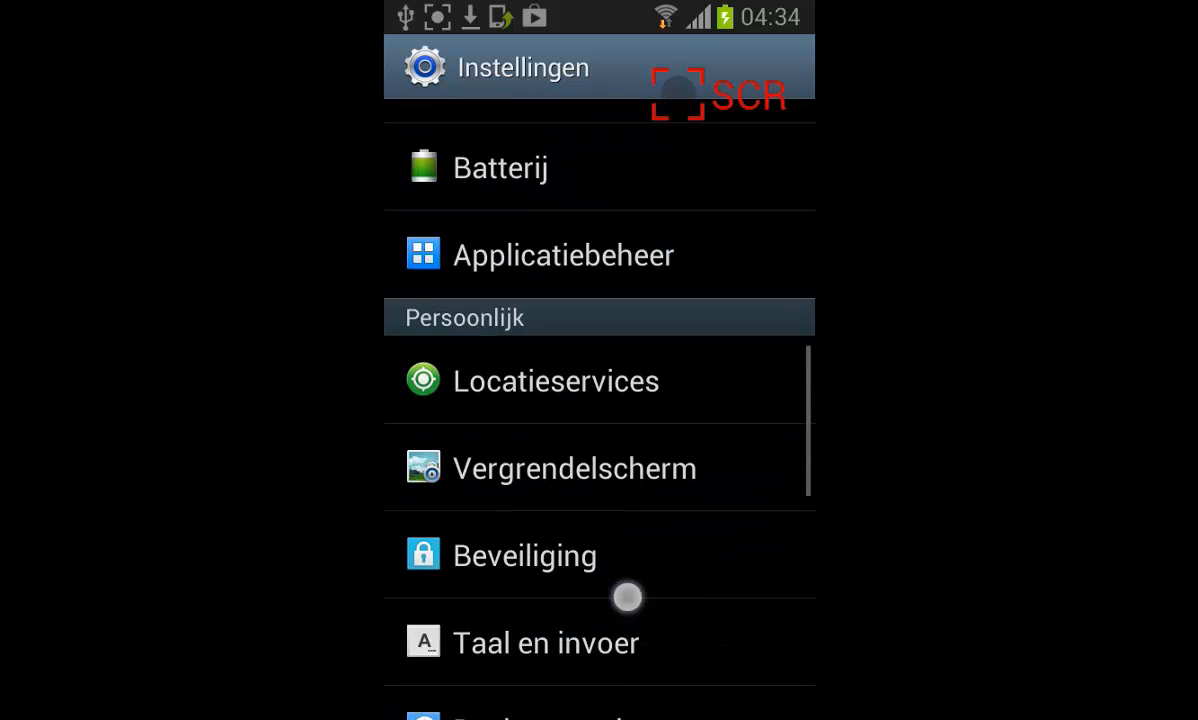
scroll("down", 3)
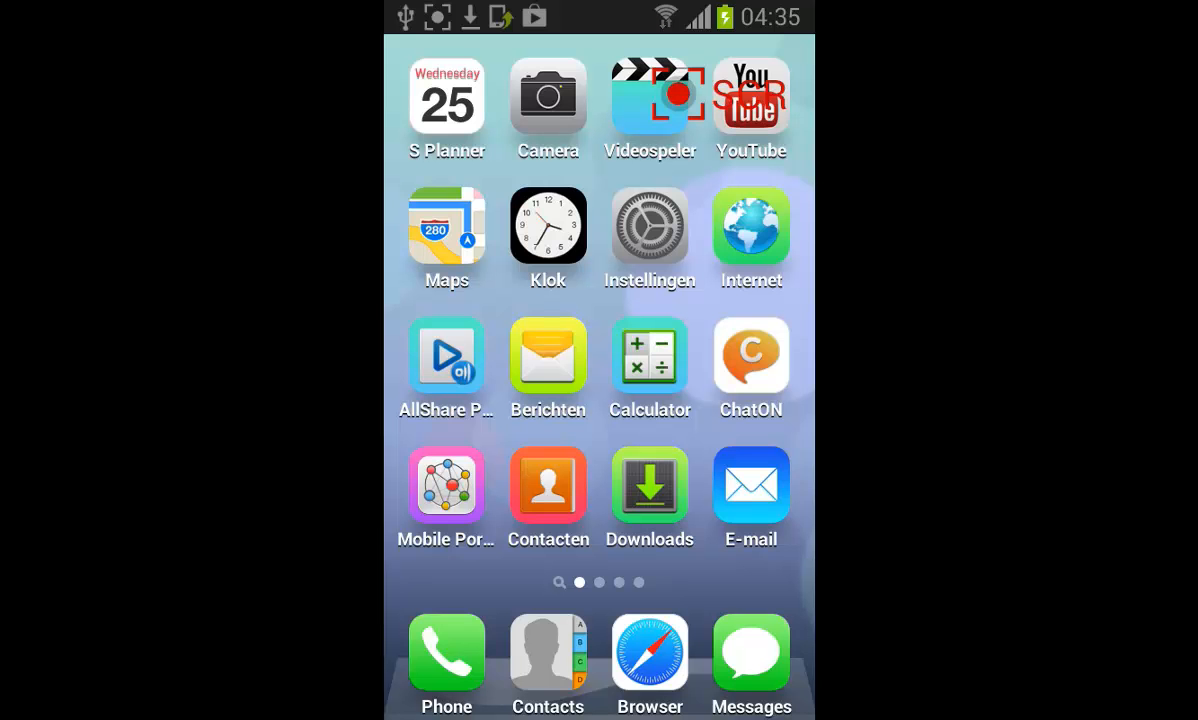
- Swipe right from the first home page to the empty 'Search: My Phone' page
scroll("left", 3)
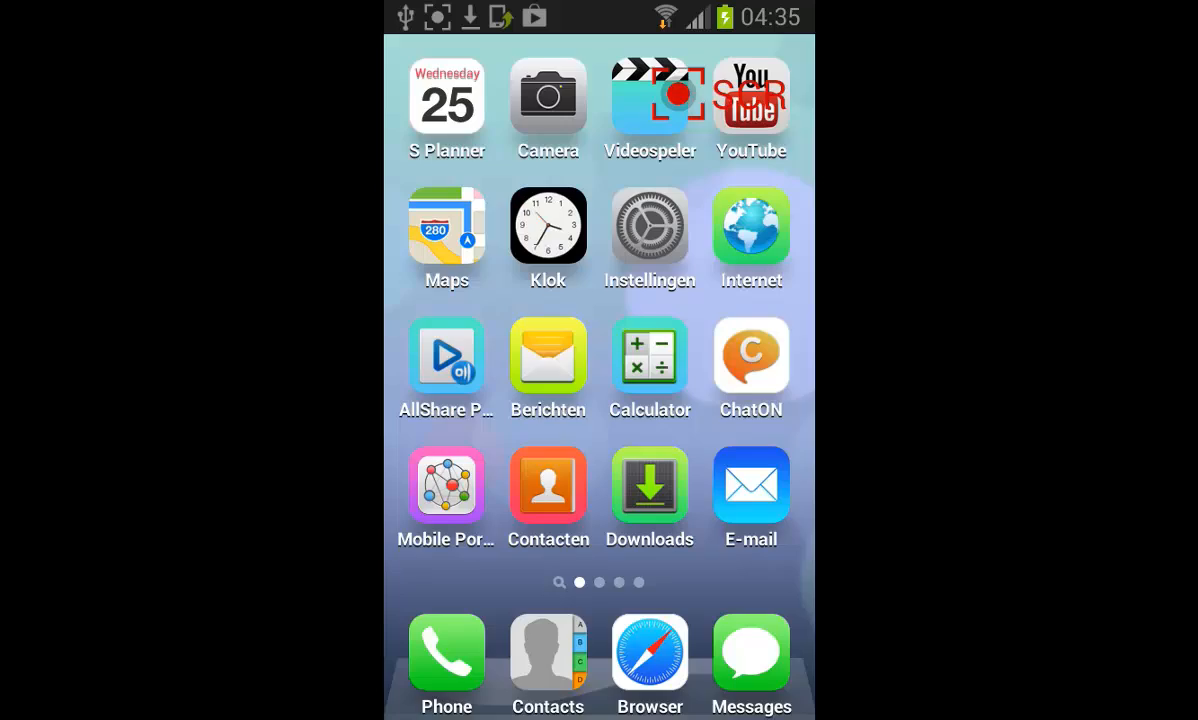
left_click(649, 238)
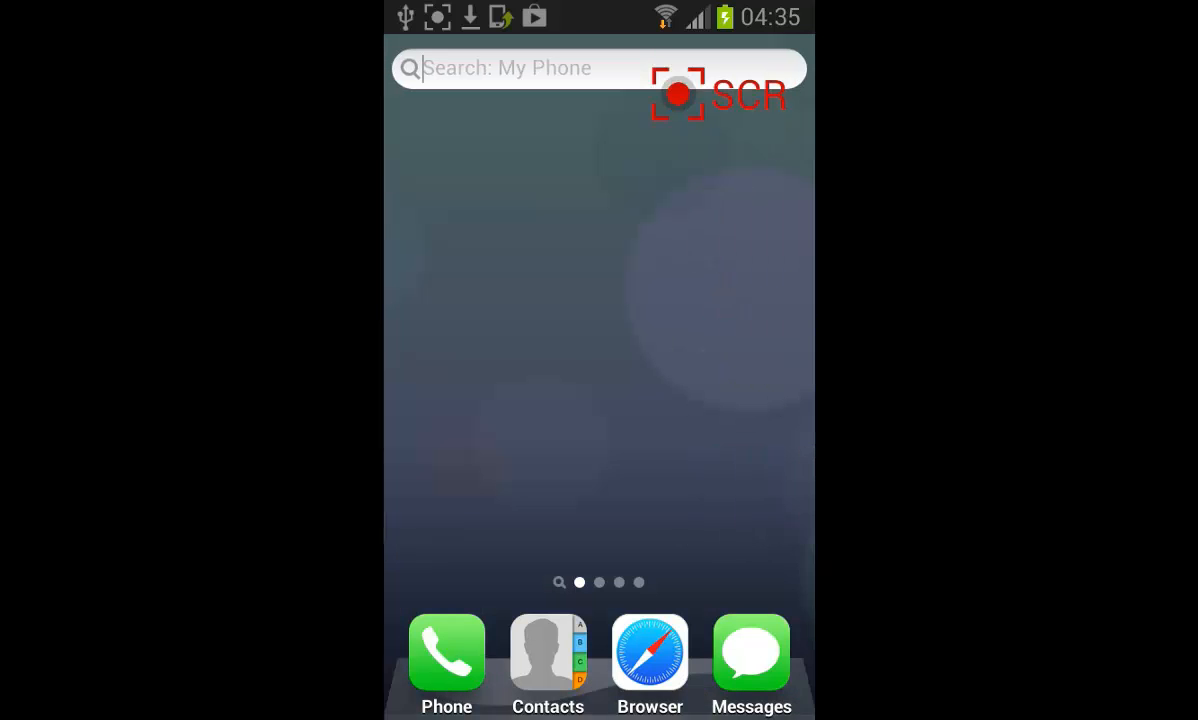
- Leave search for the page with iOS 7 Lockscreen, DroidWall and TuneIn Radio
left_click(508, 67)
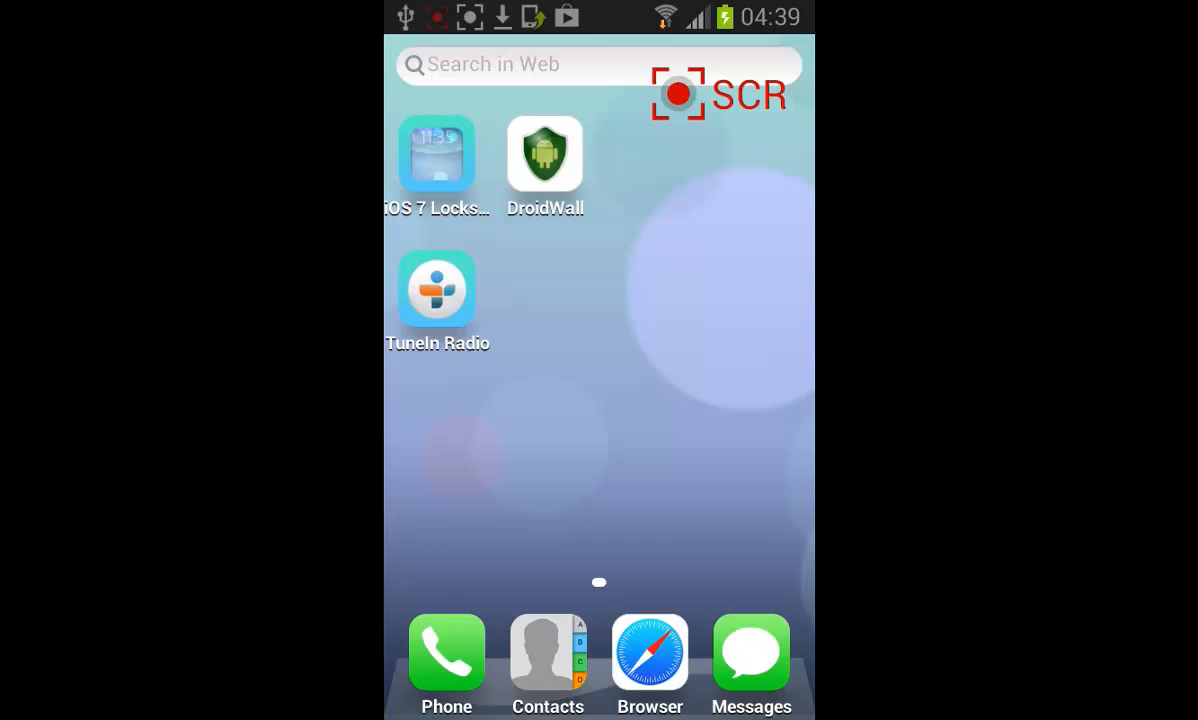
left_click(544, 153)
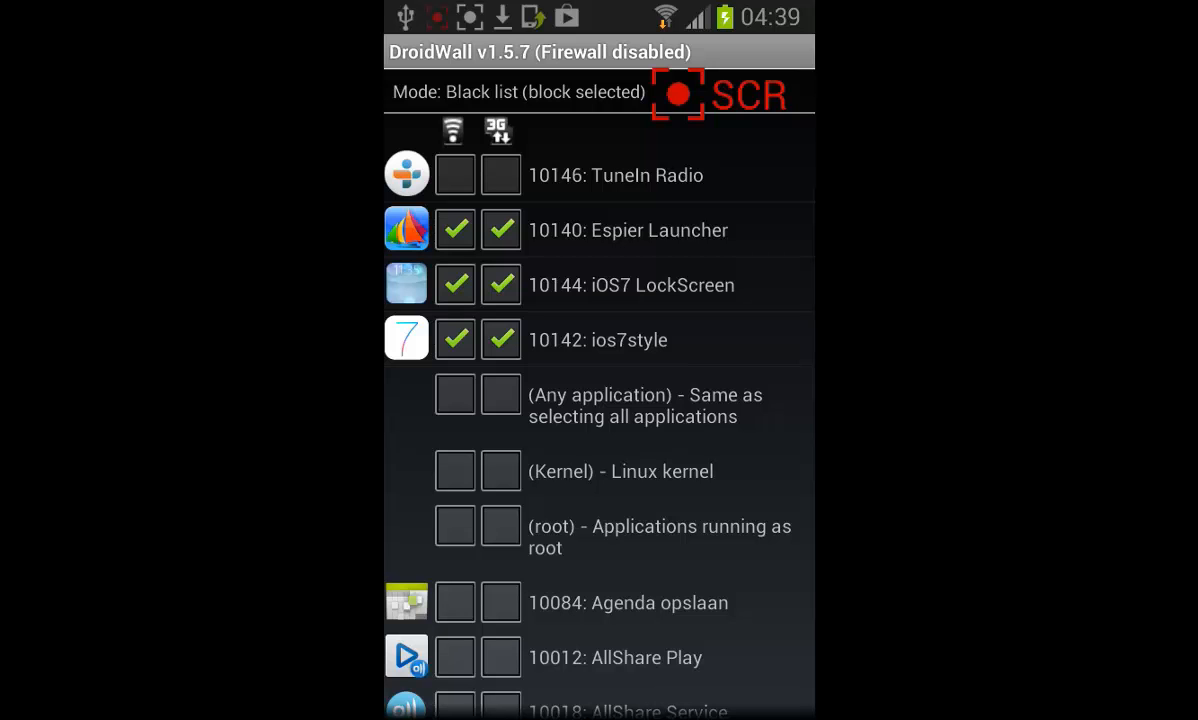
scroll("down", 3)
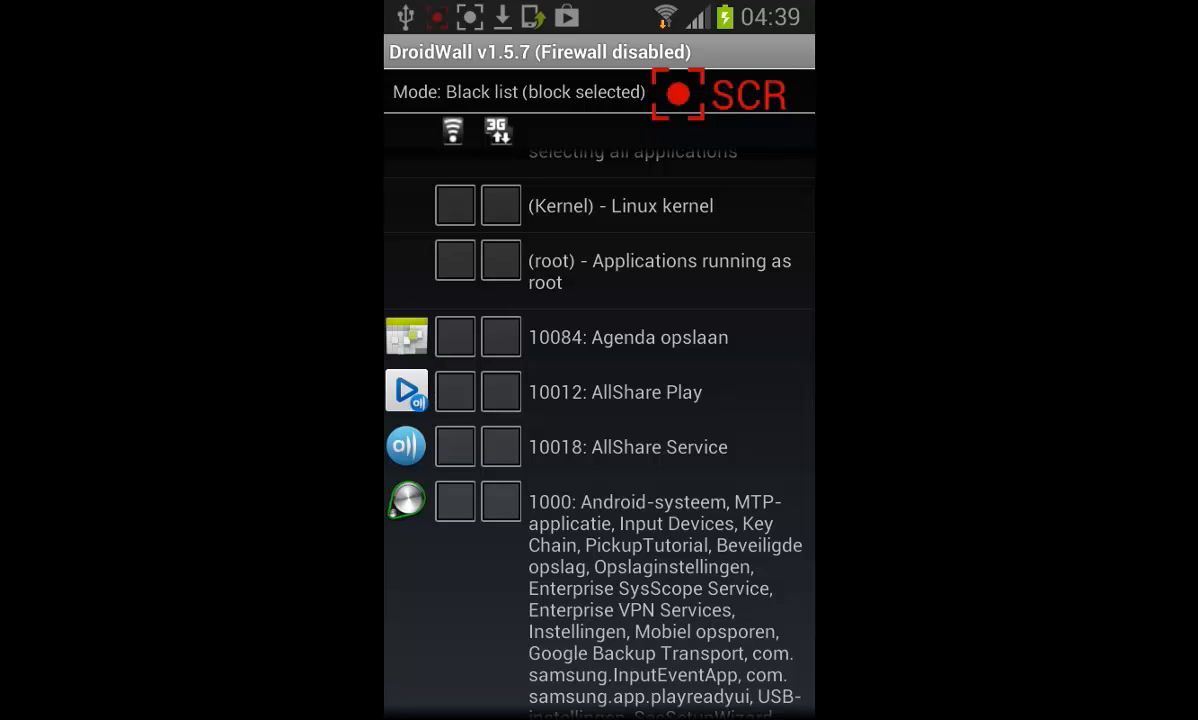
scroll("down", 3)
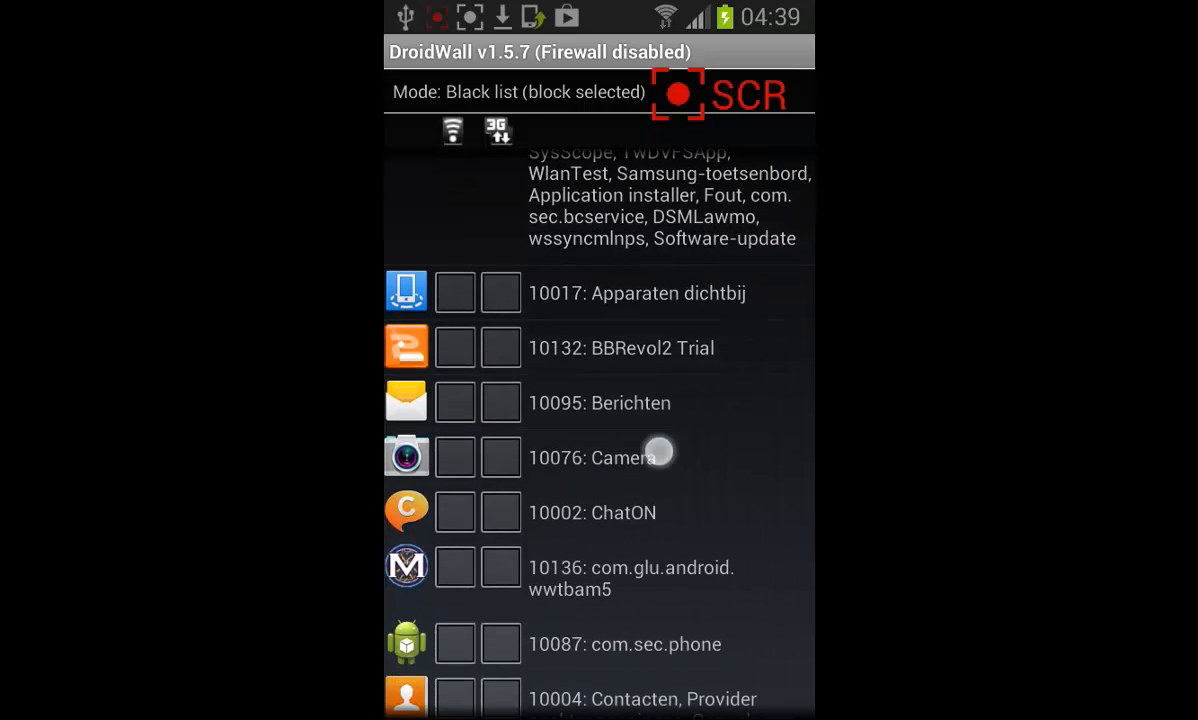
scroll("down", 3)
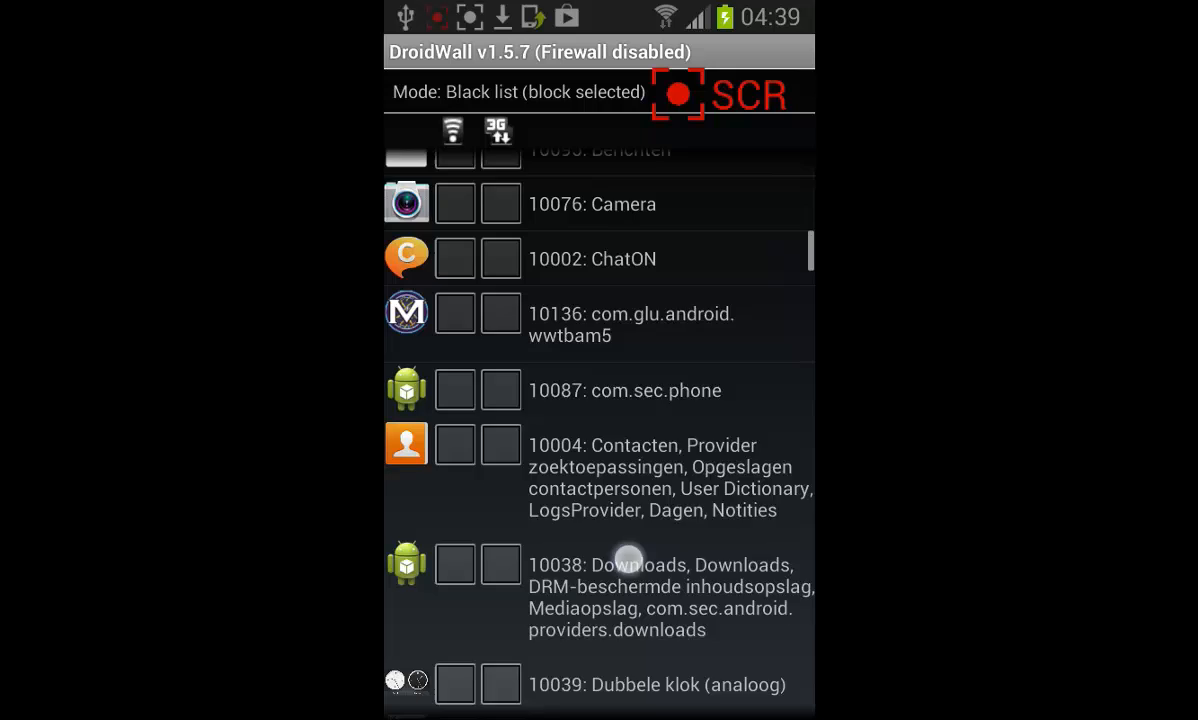
scroll("down", 3)
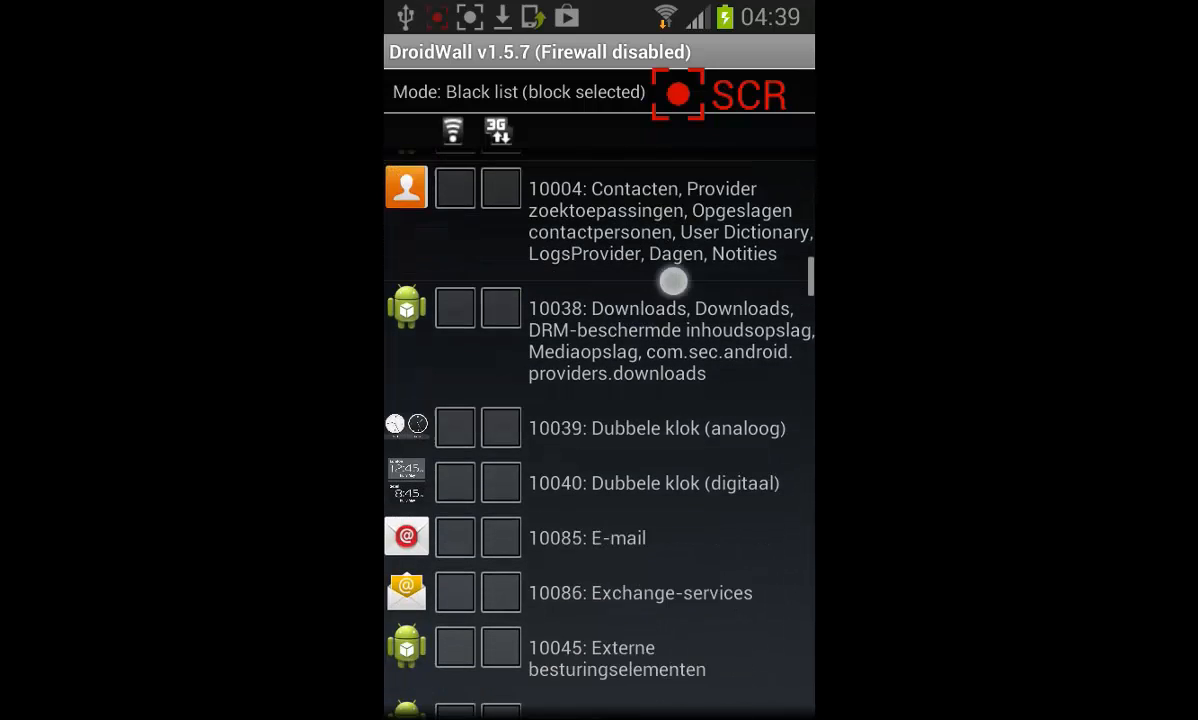
scroll("down", 3)
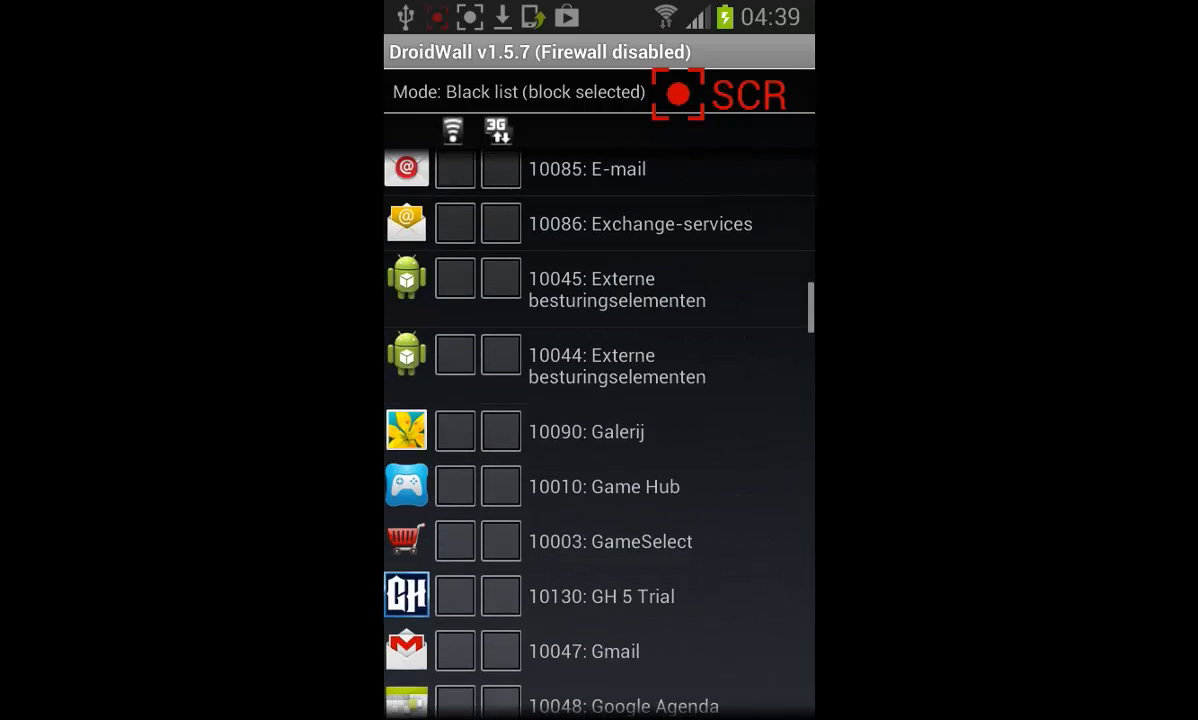
scroll("down", 3)
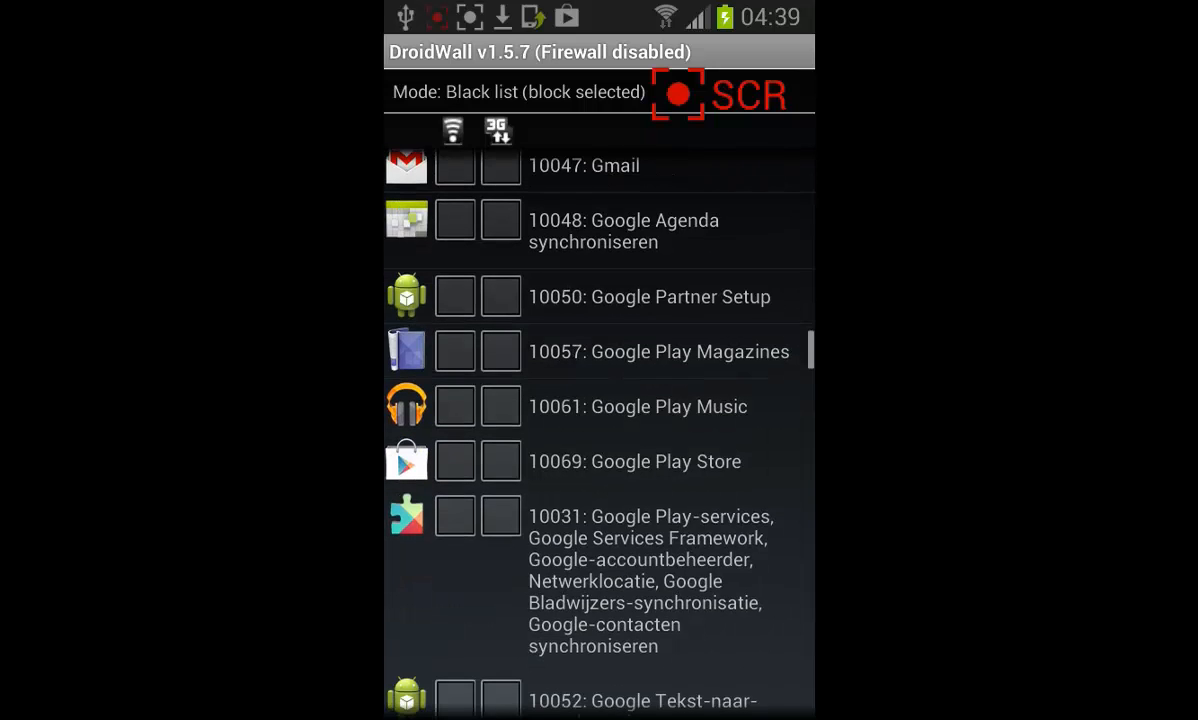
scroll("down", 3)
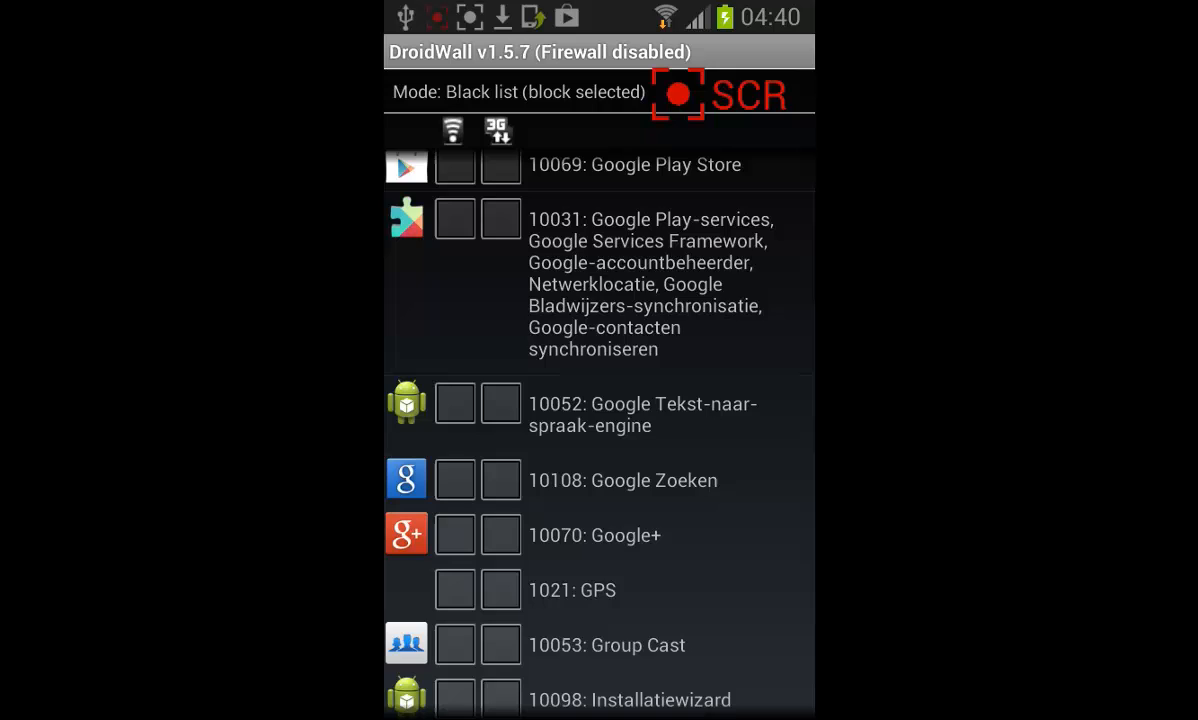
scroll("down", 3)
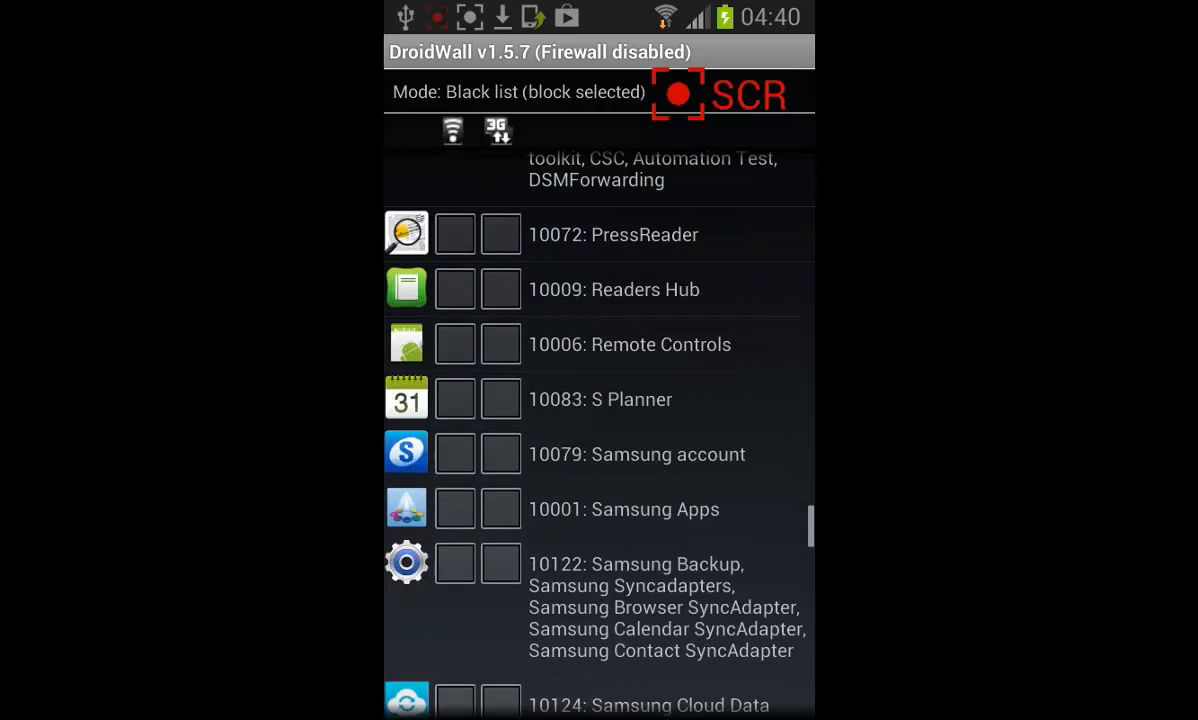
scroll("down", 3)
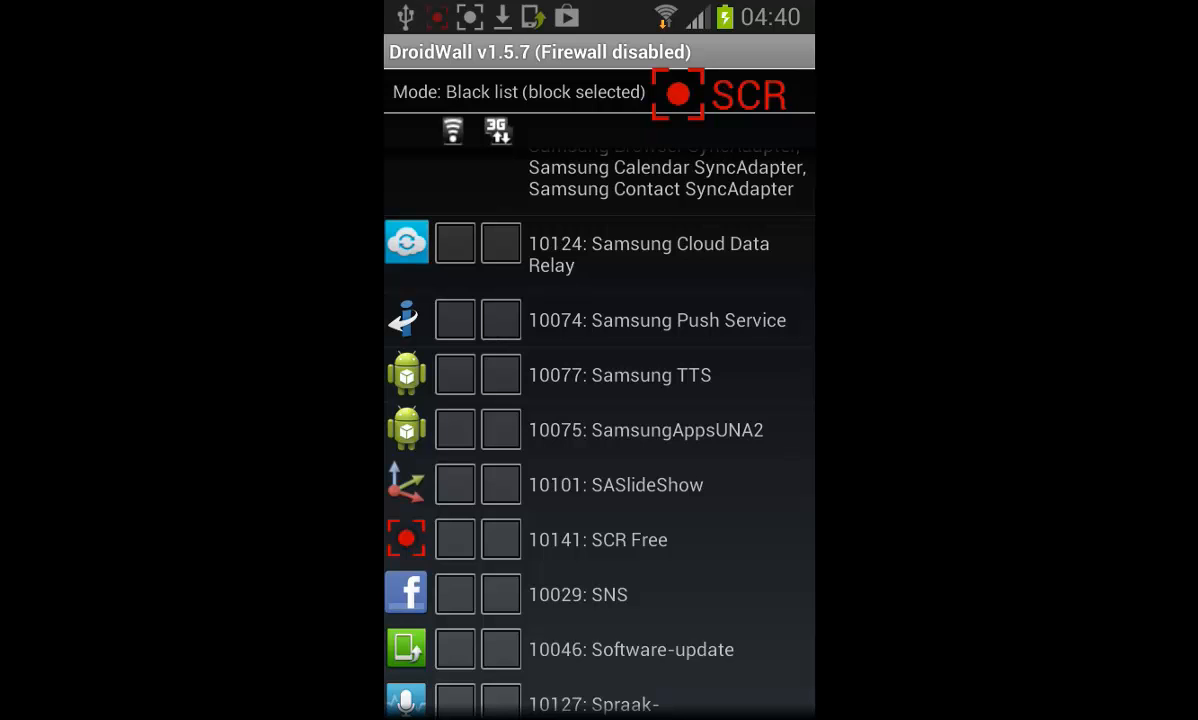
scroll("down", 3)
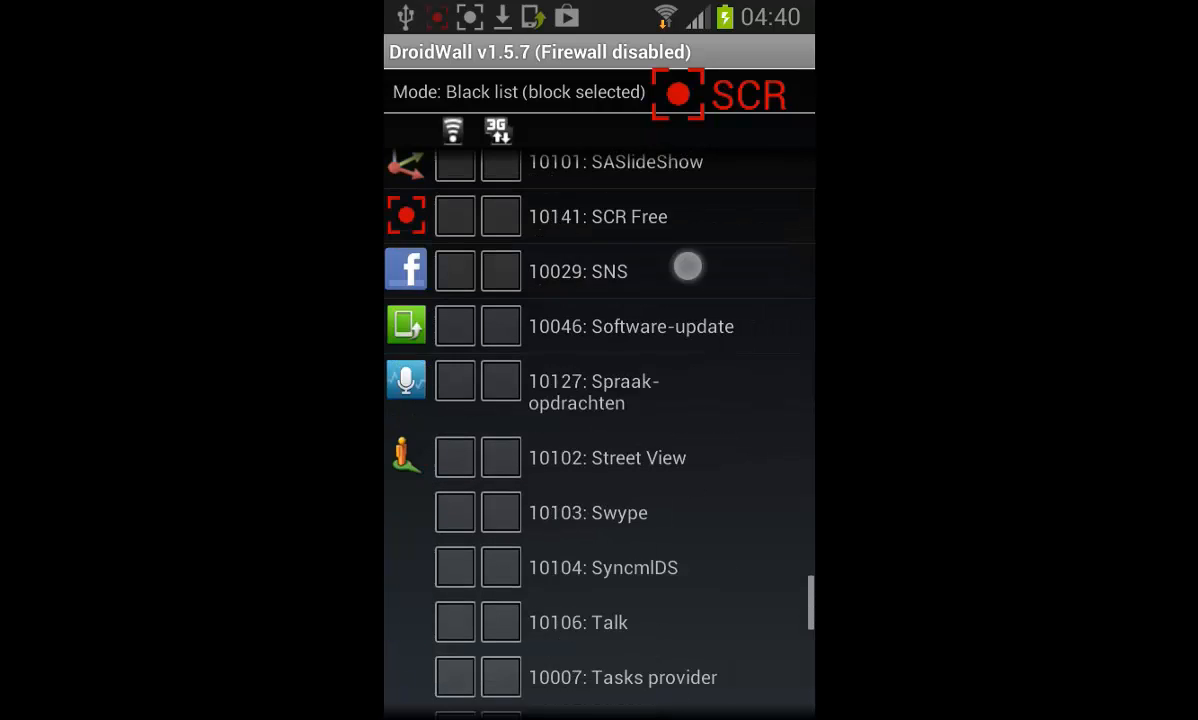
scroll("down", 3)
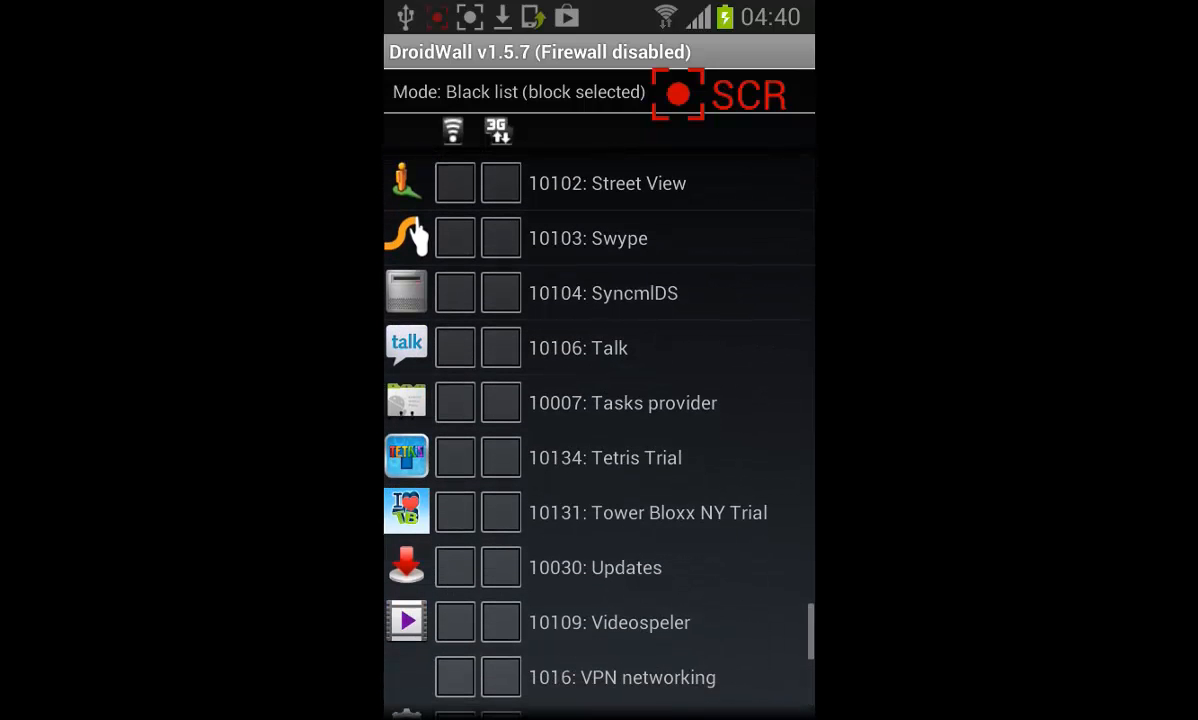
scroll("up", 3)
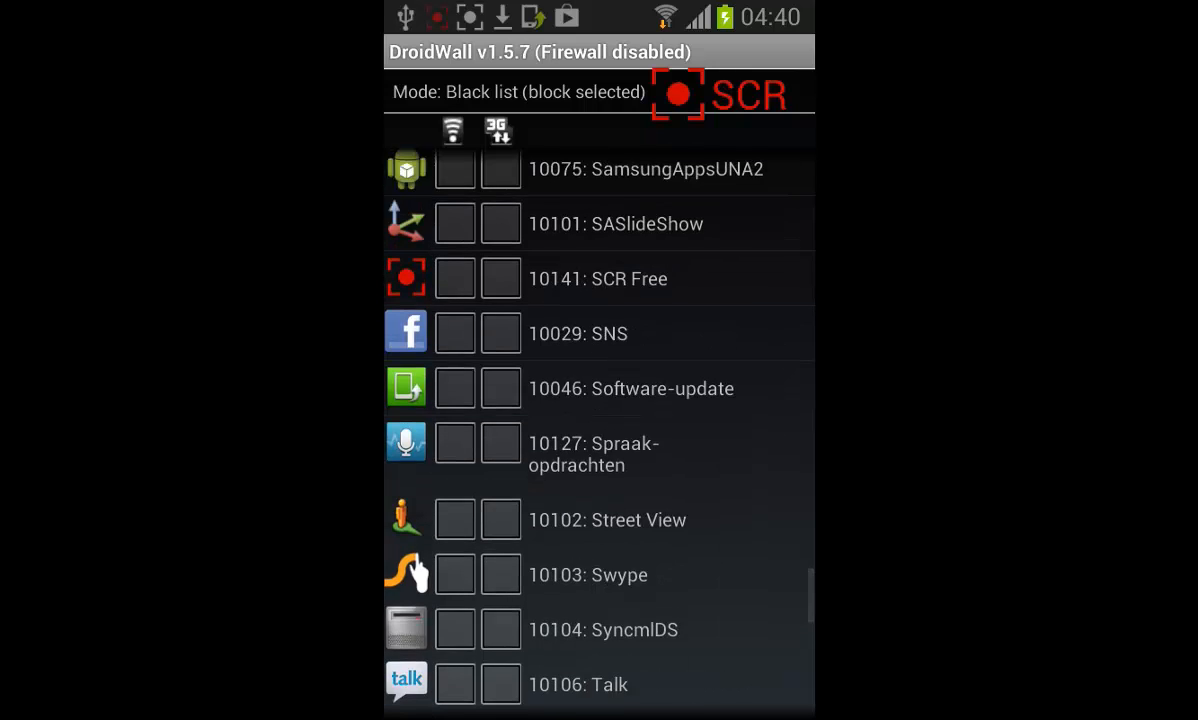
scroll("up", 3)
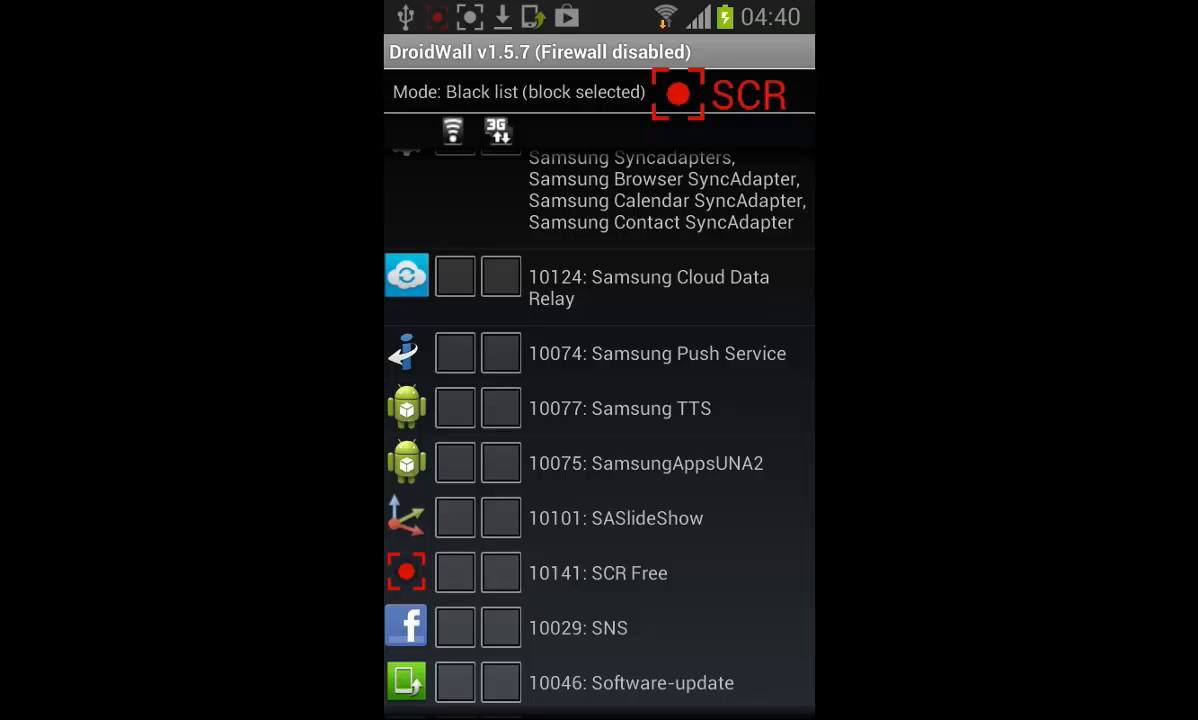
- Exit DroidWall and swipe to the home page with Play Store, SuperSU and Framaroot
key("HOME")
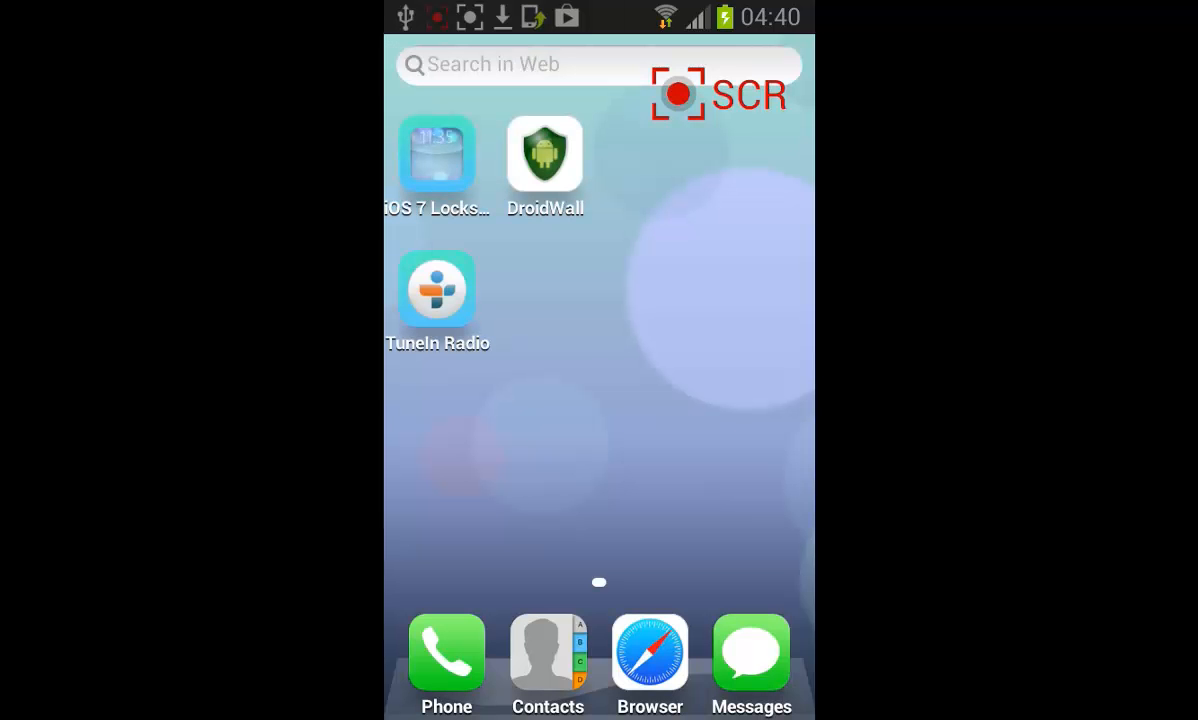
scroll("left", 3)
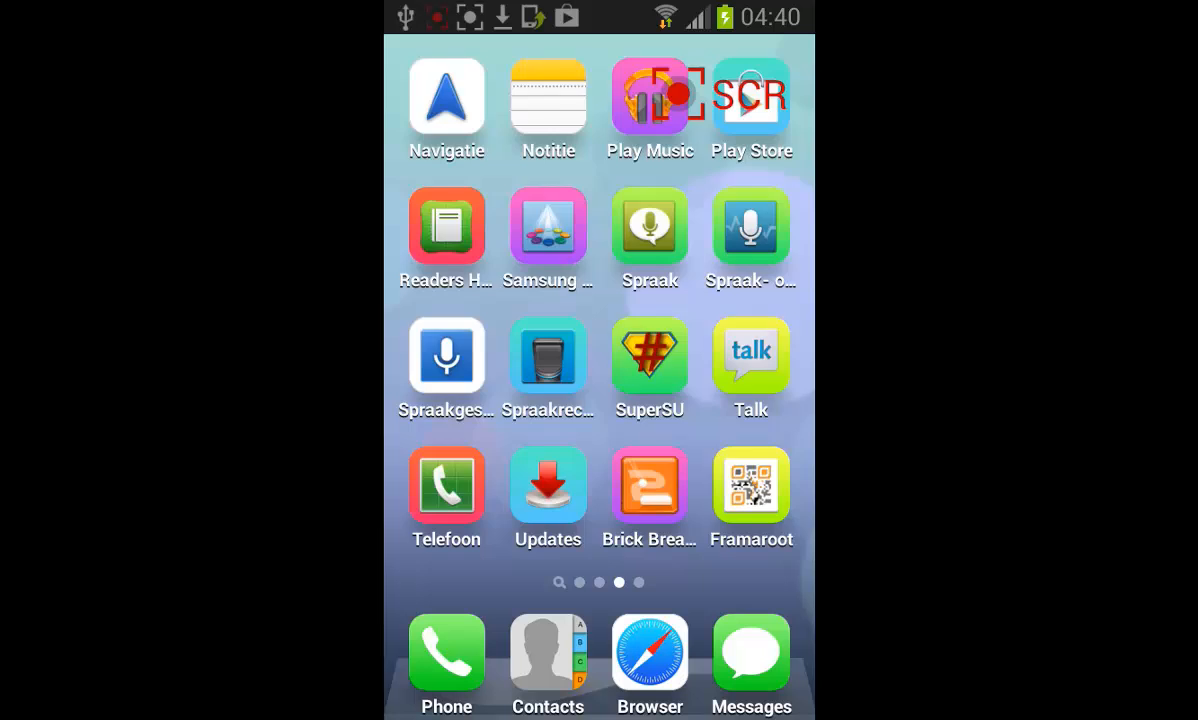
scroll("left", 3)
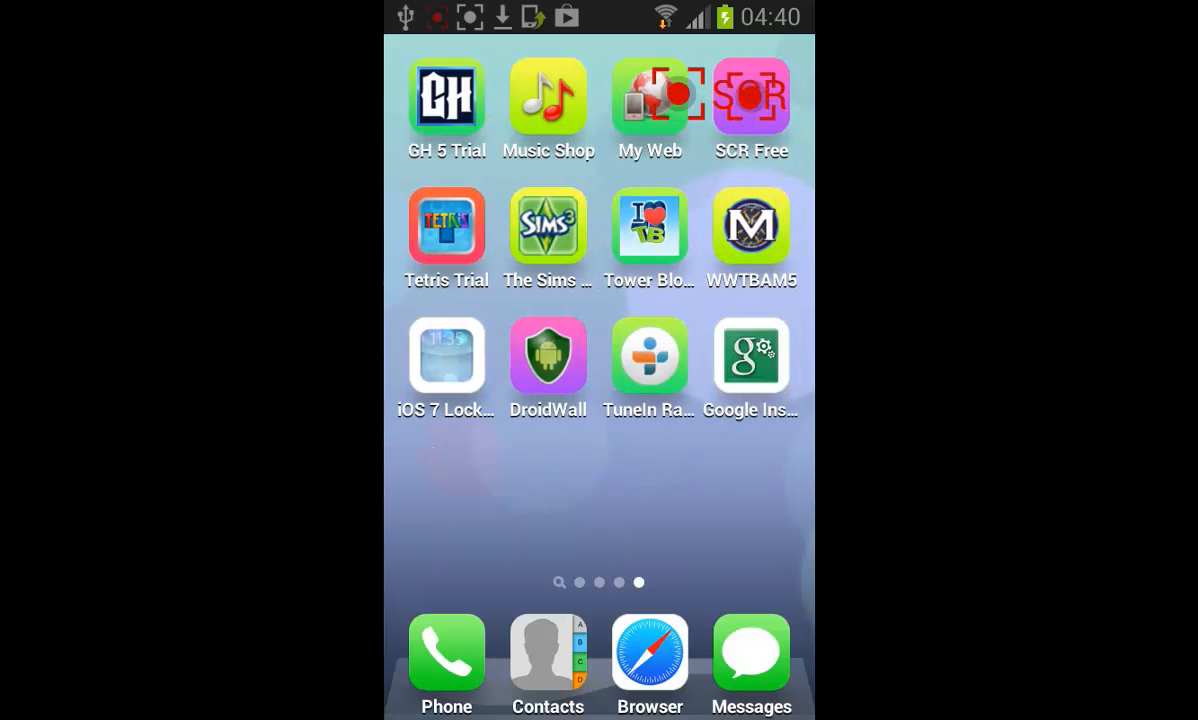
scroll("left", 3)
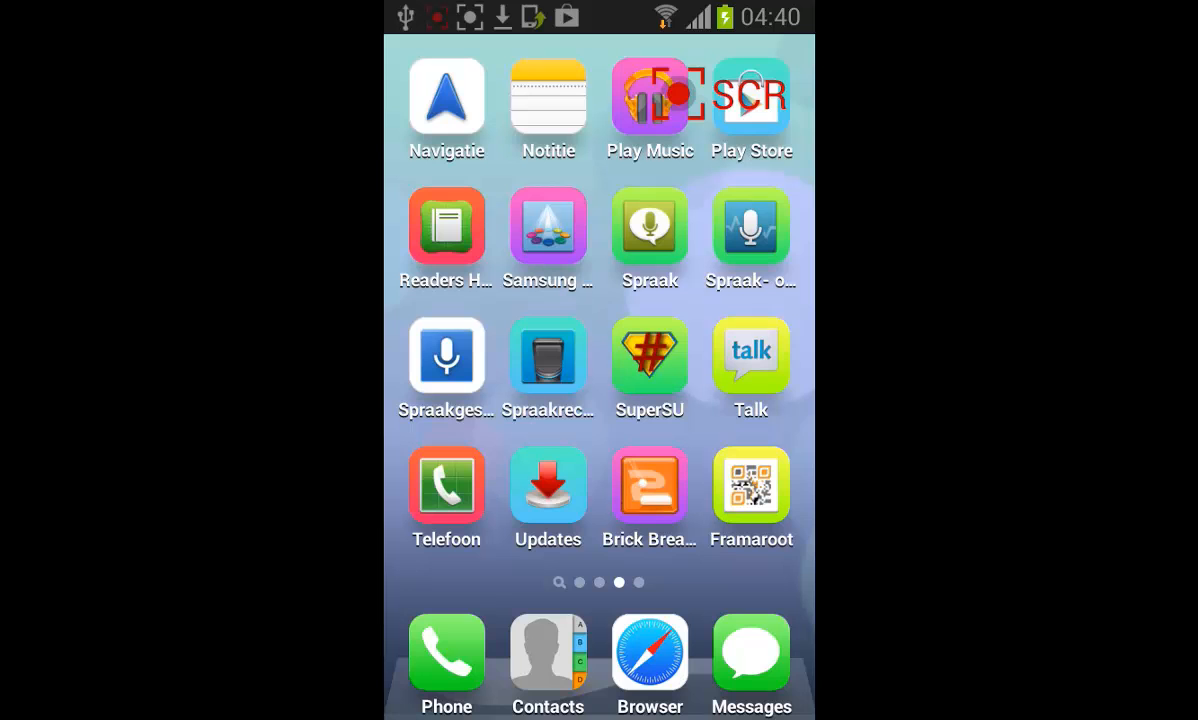
- Search Play Store for 'espire', then 'ios 7', and open Espier Studio's iOS7 Theme
left_click(752, 97)
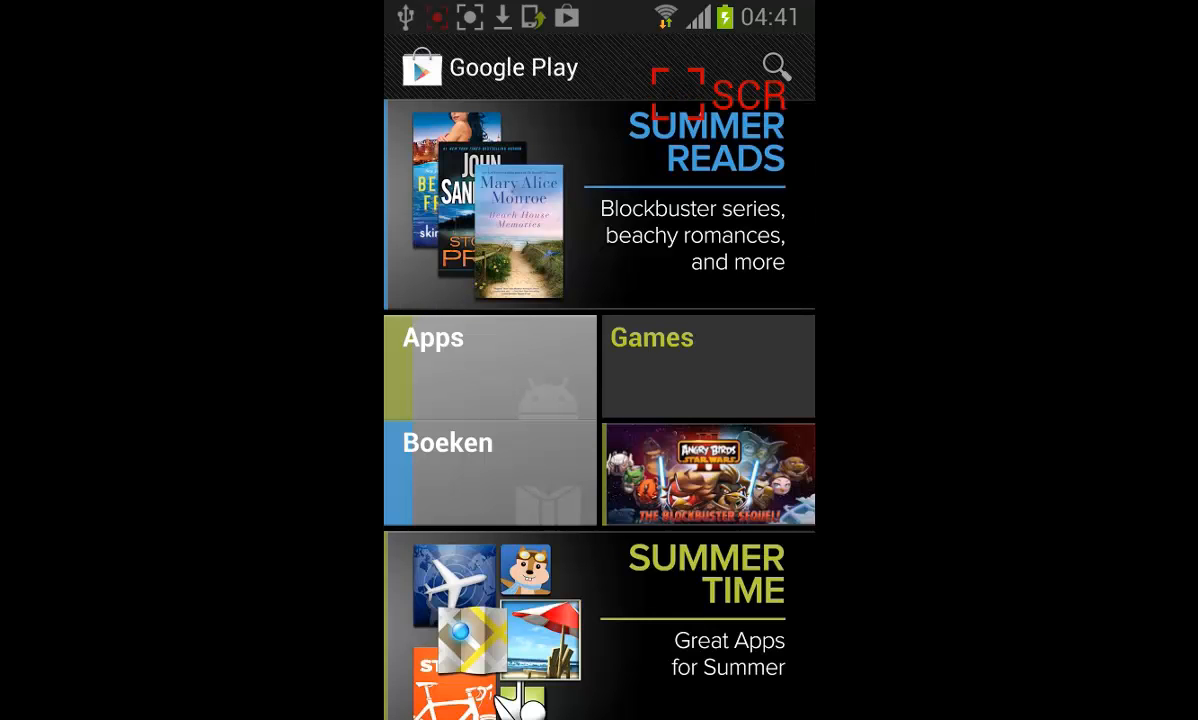
left_click(781, 62)
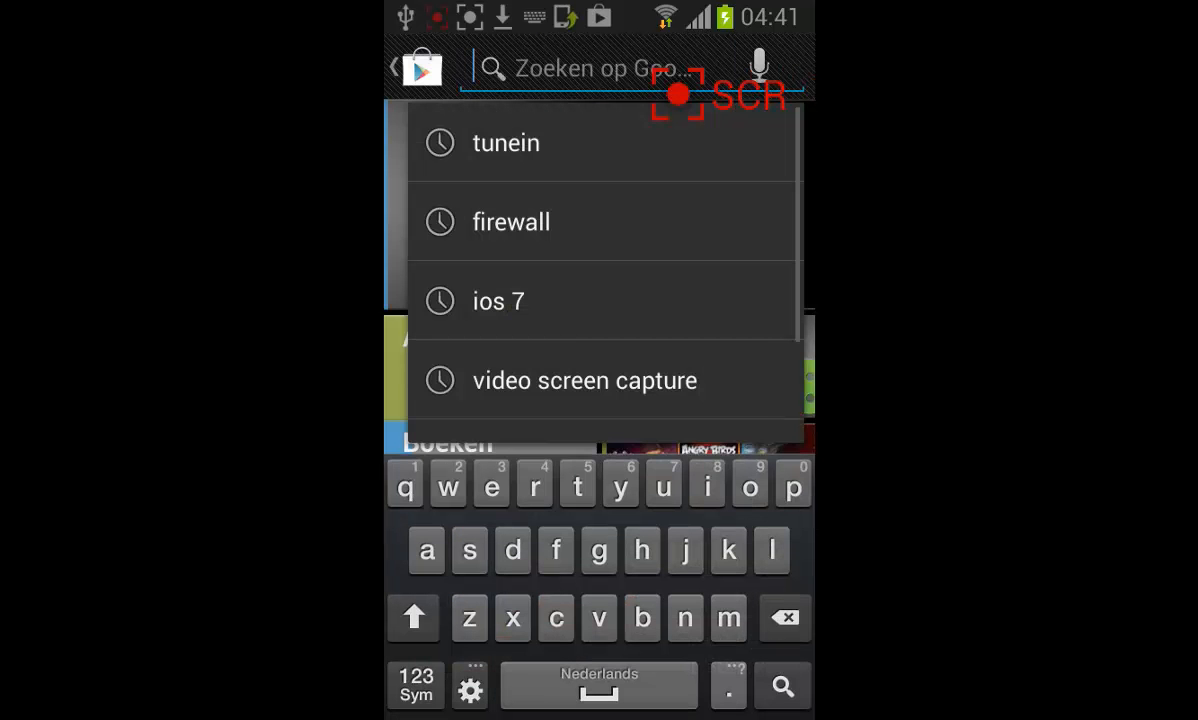
left_click(491, 485)
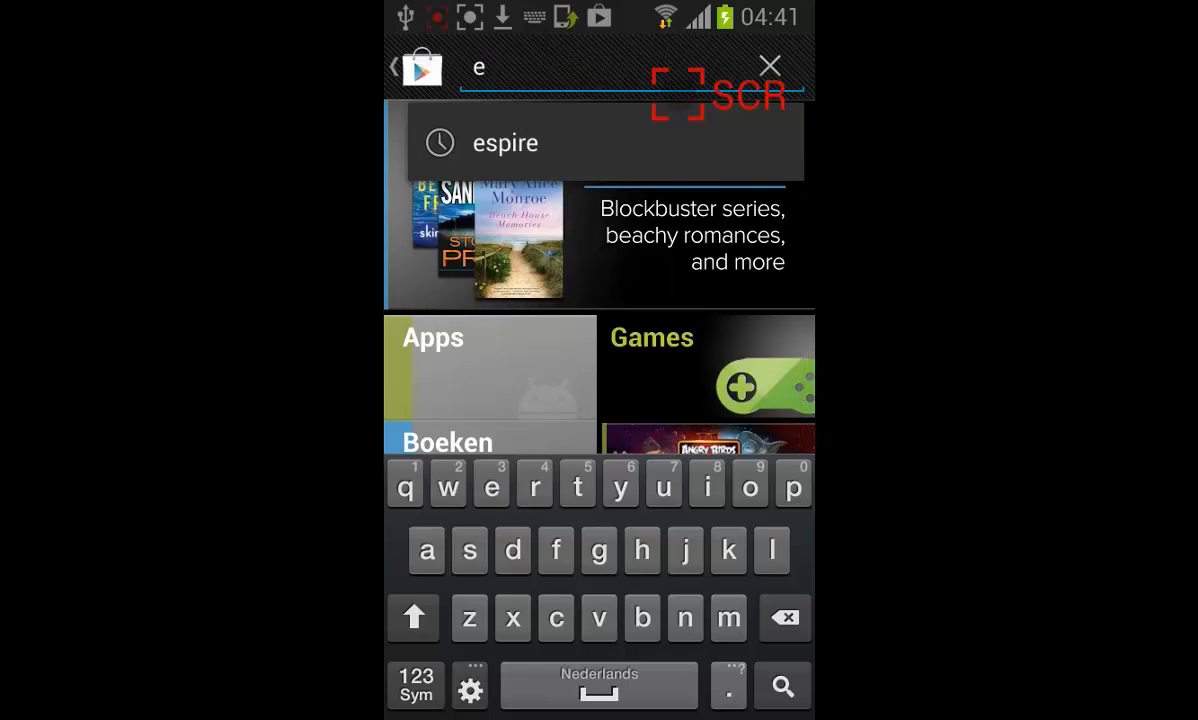
left_click(504, 142)
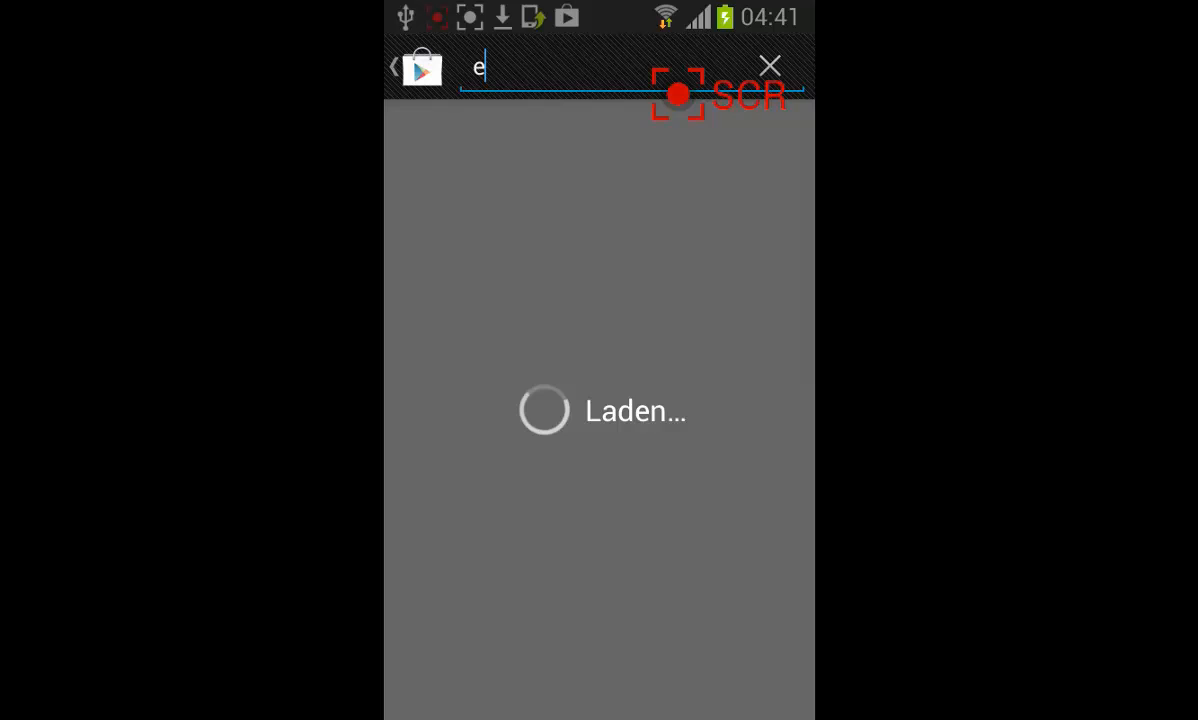
type("spire")
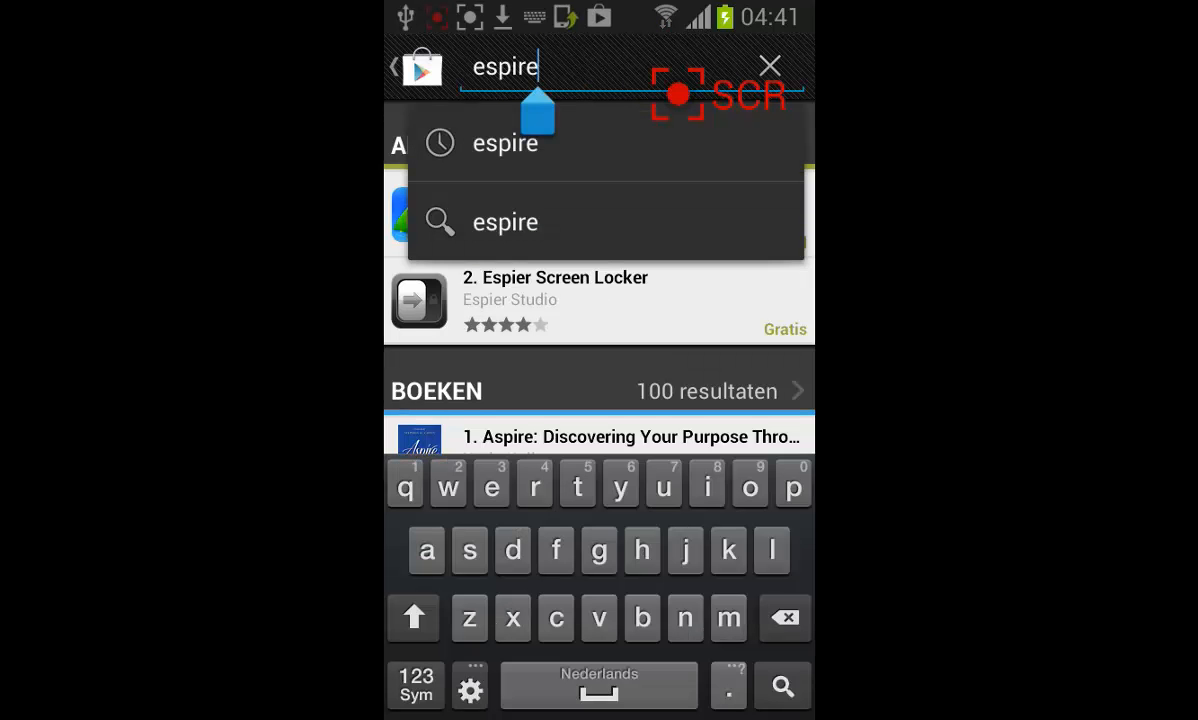
left_click(785, 618)
type("ios")
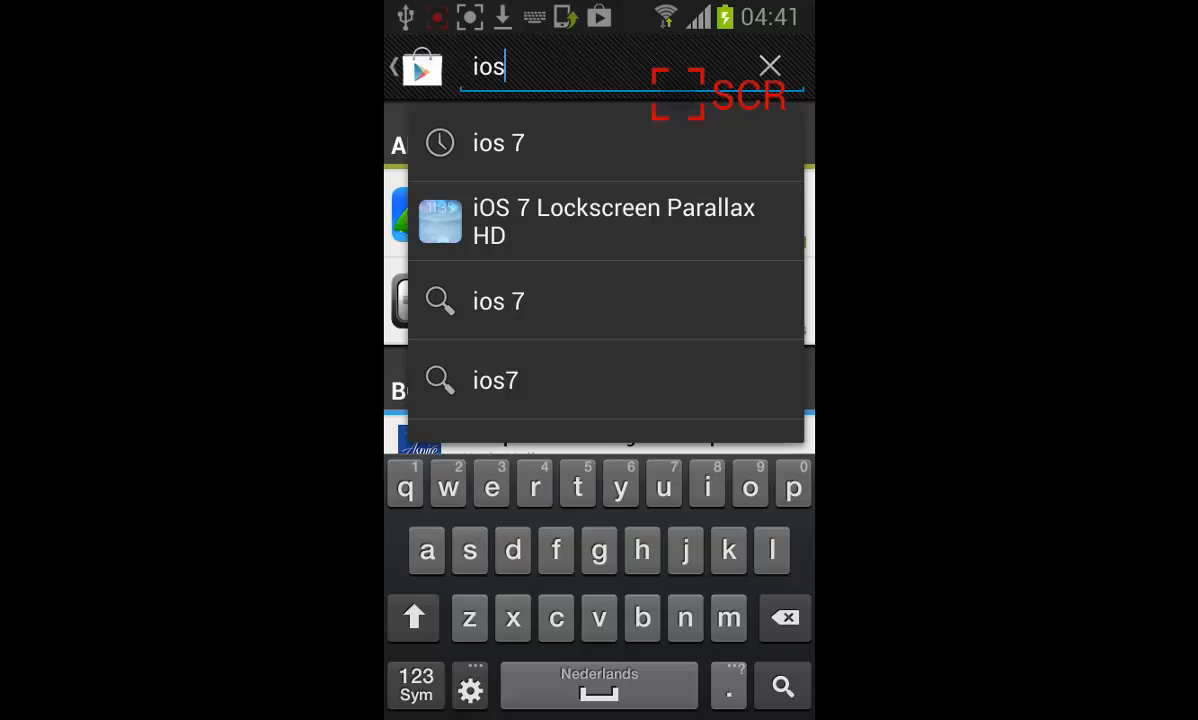
type("7")
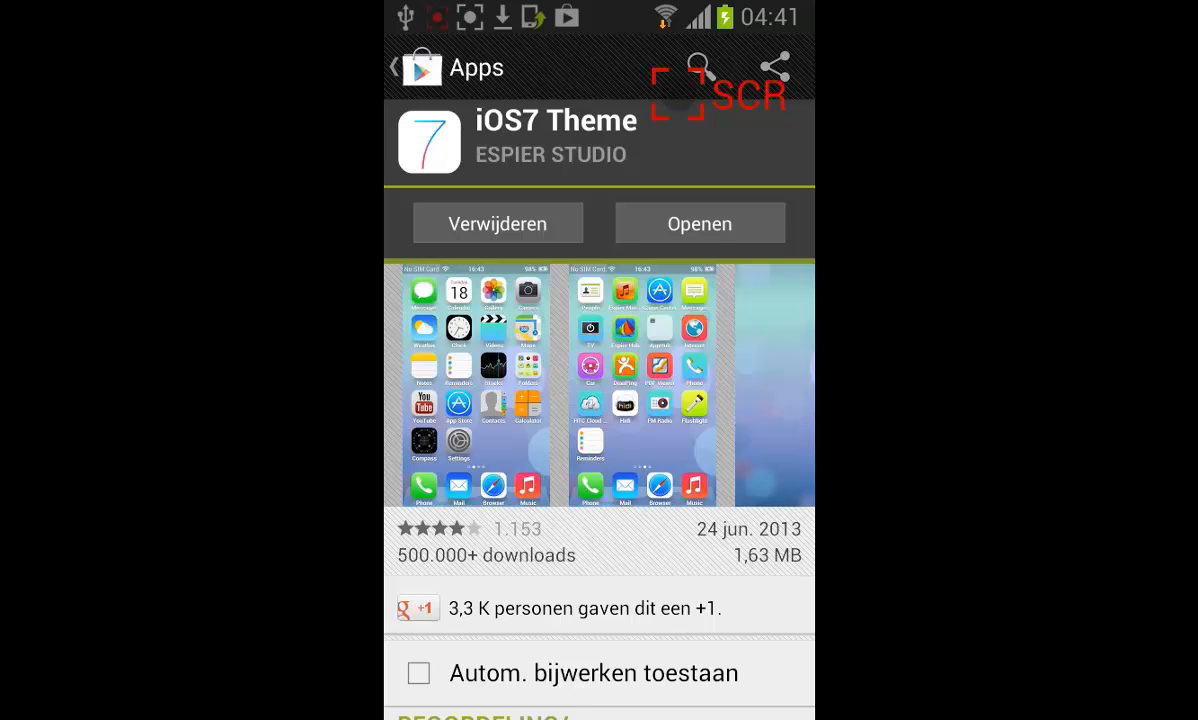
- Scroll through iOS7 Theme's description and reviews, then go home to the last page
scroll("down", 3)
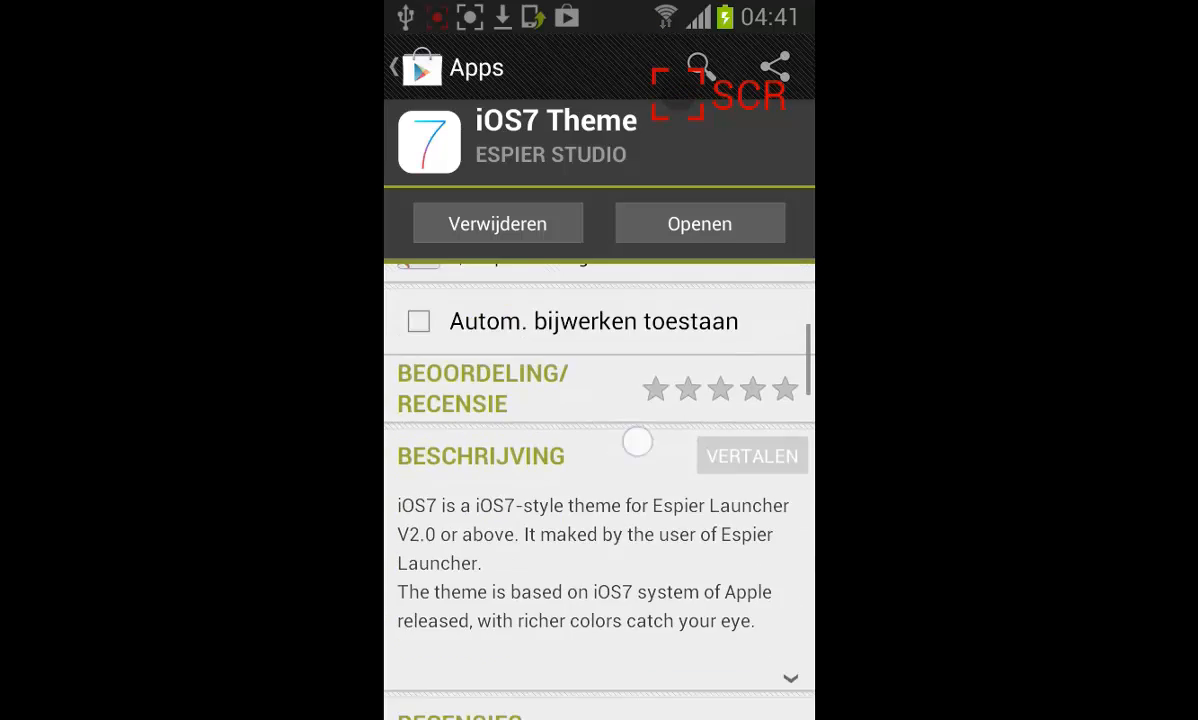
scroll("down", 3)
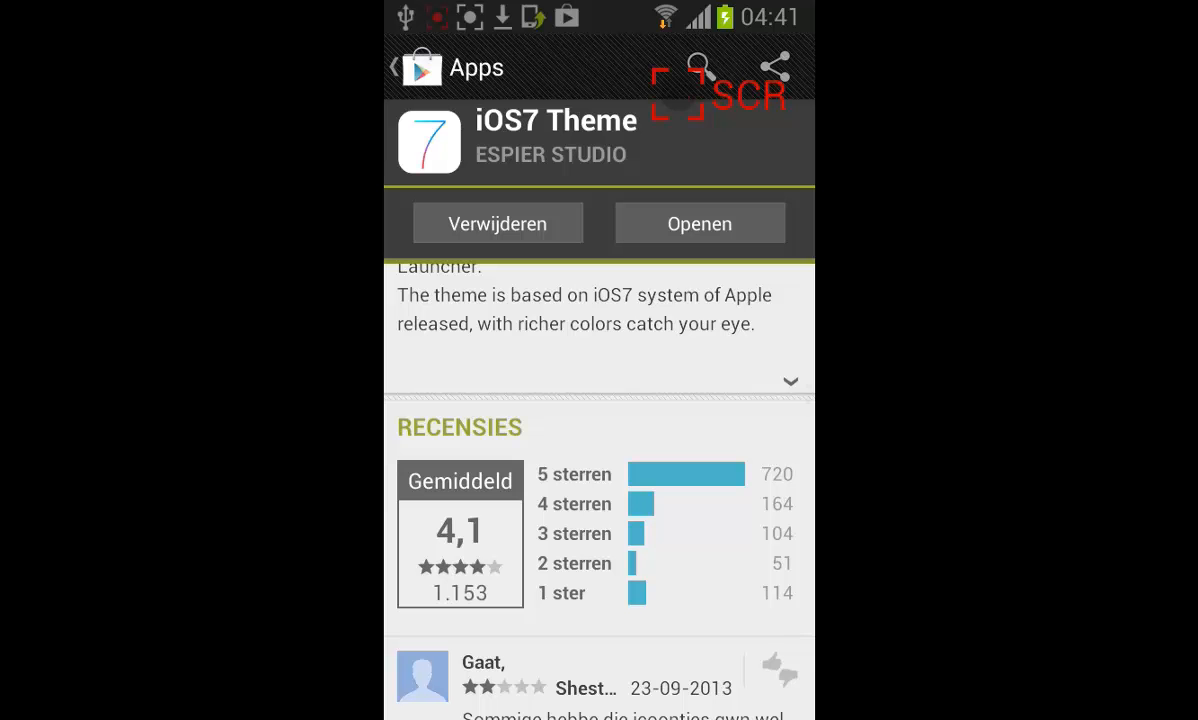
scroll("down", 3)
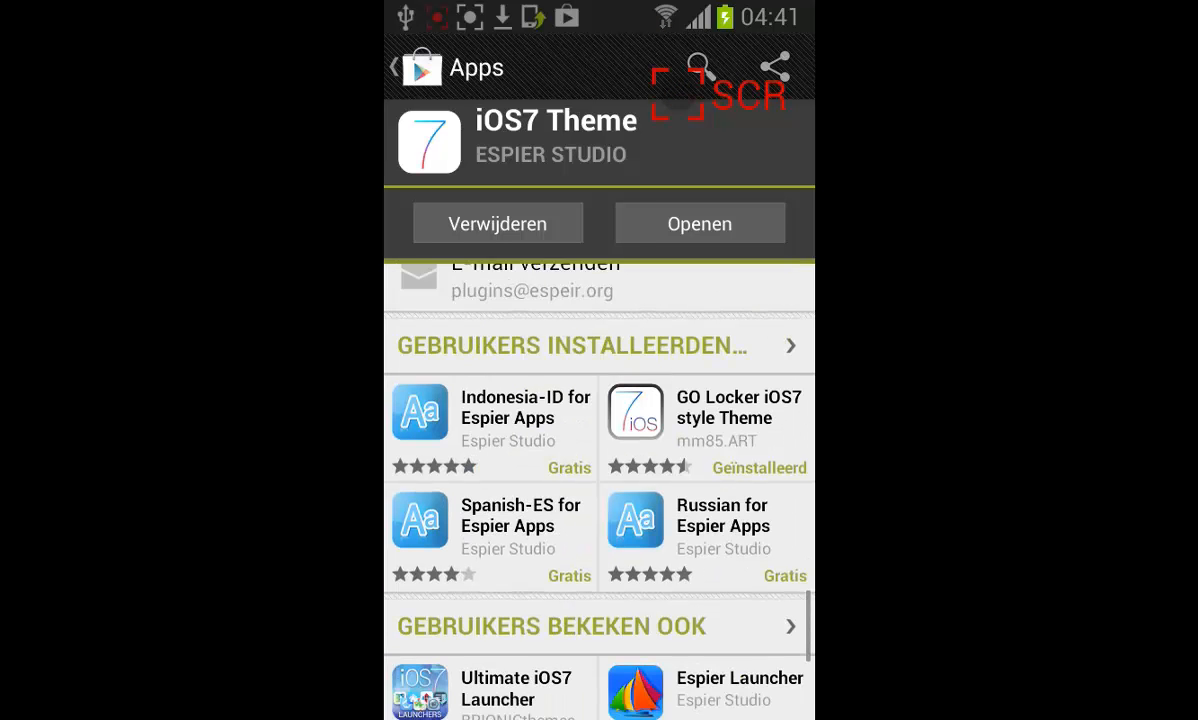
scroll("down", 3)
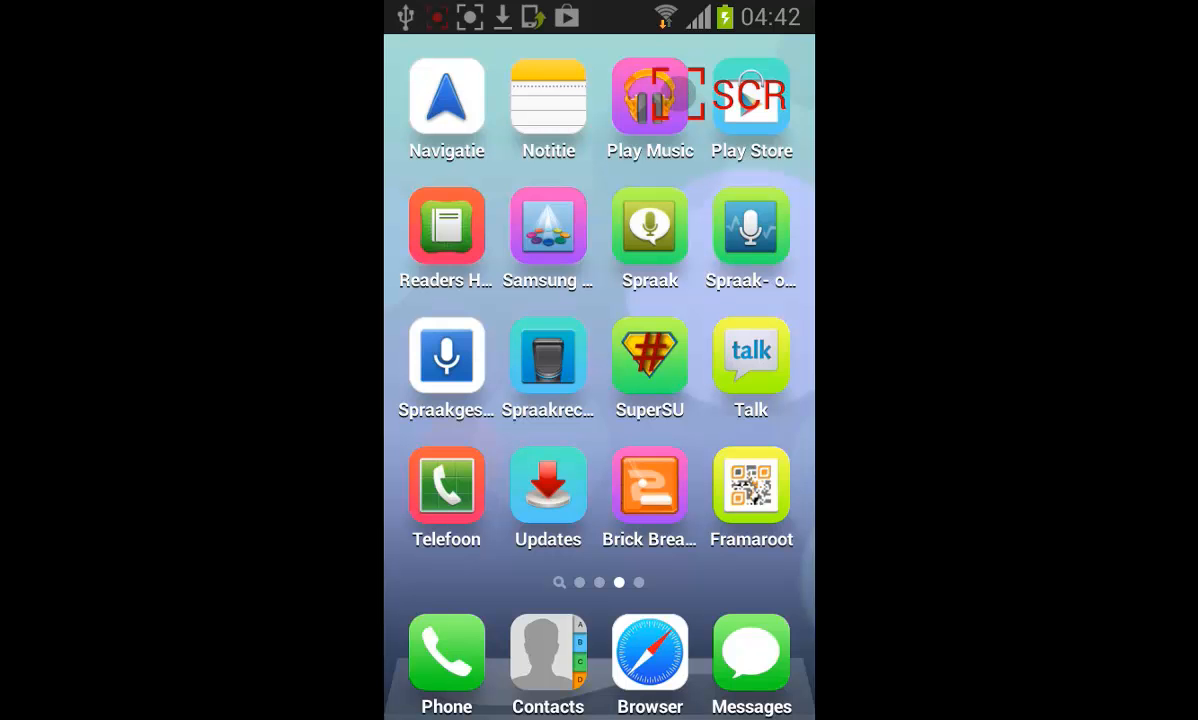
scroll("left", 3)
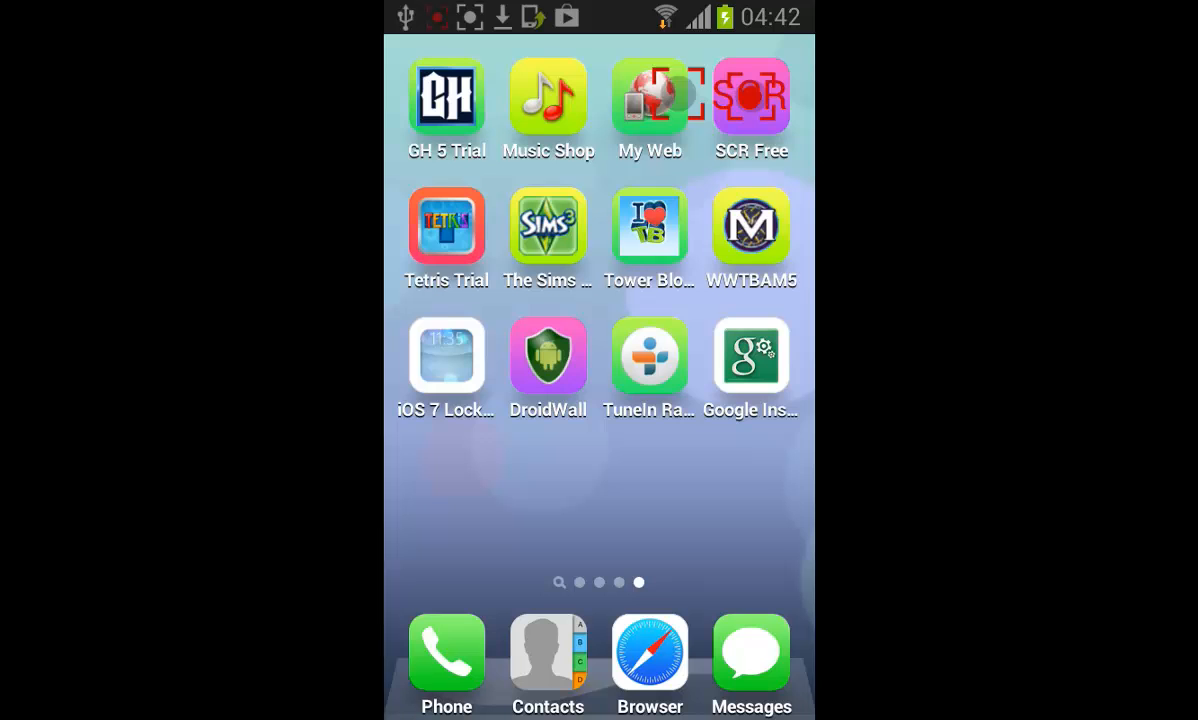